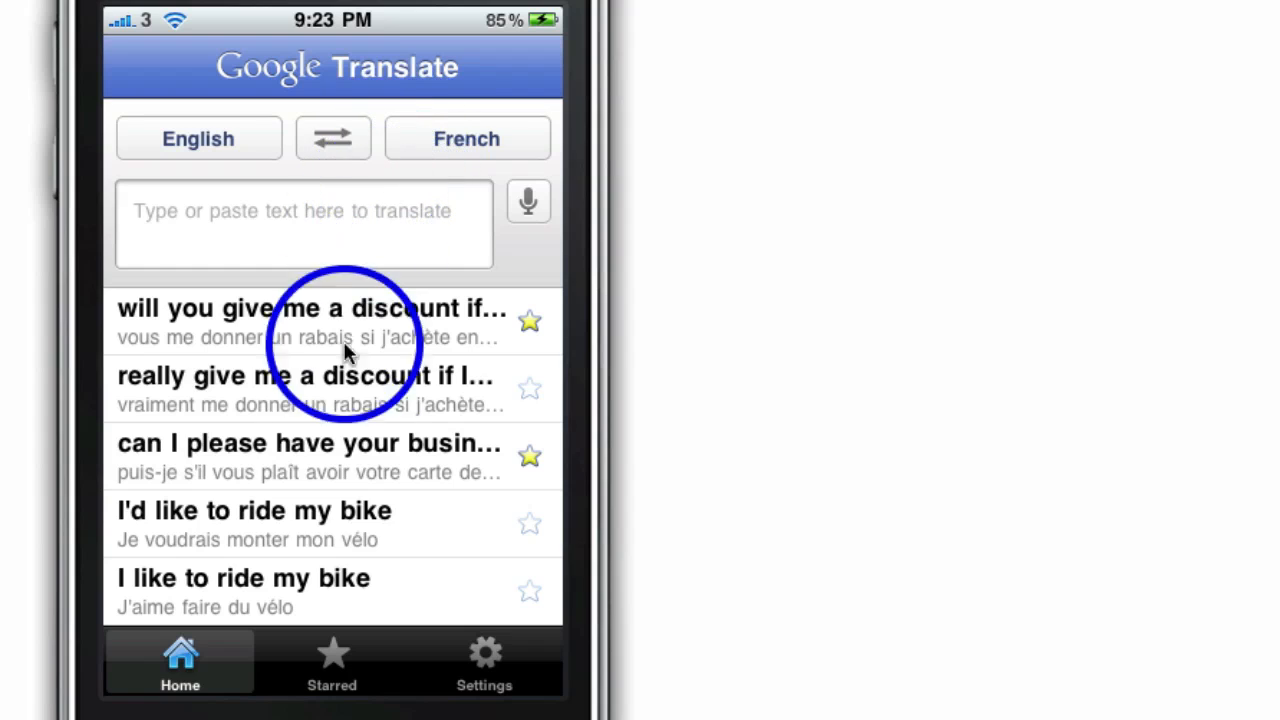
mouse_move(280, 414)
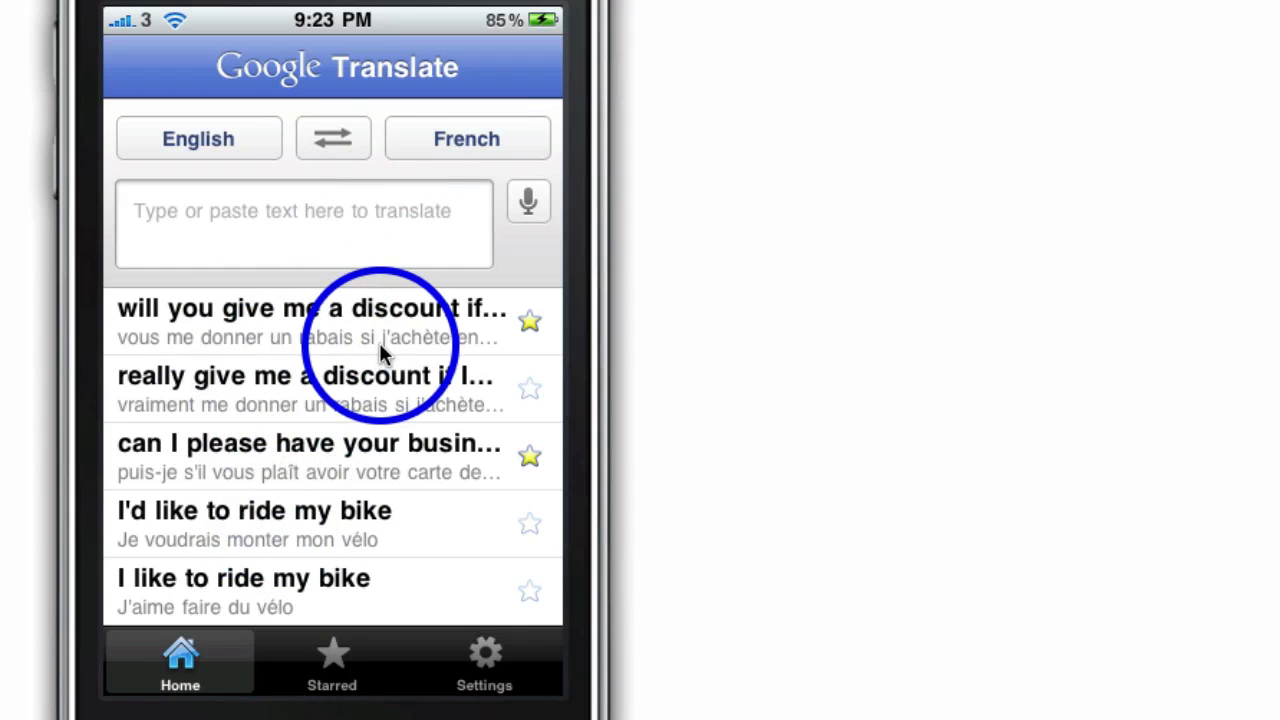
mouse_move(250, 206)
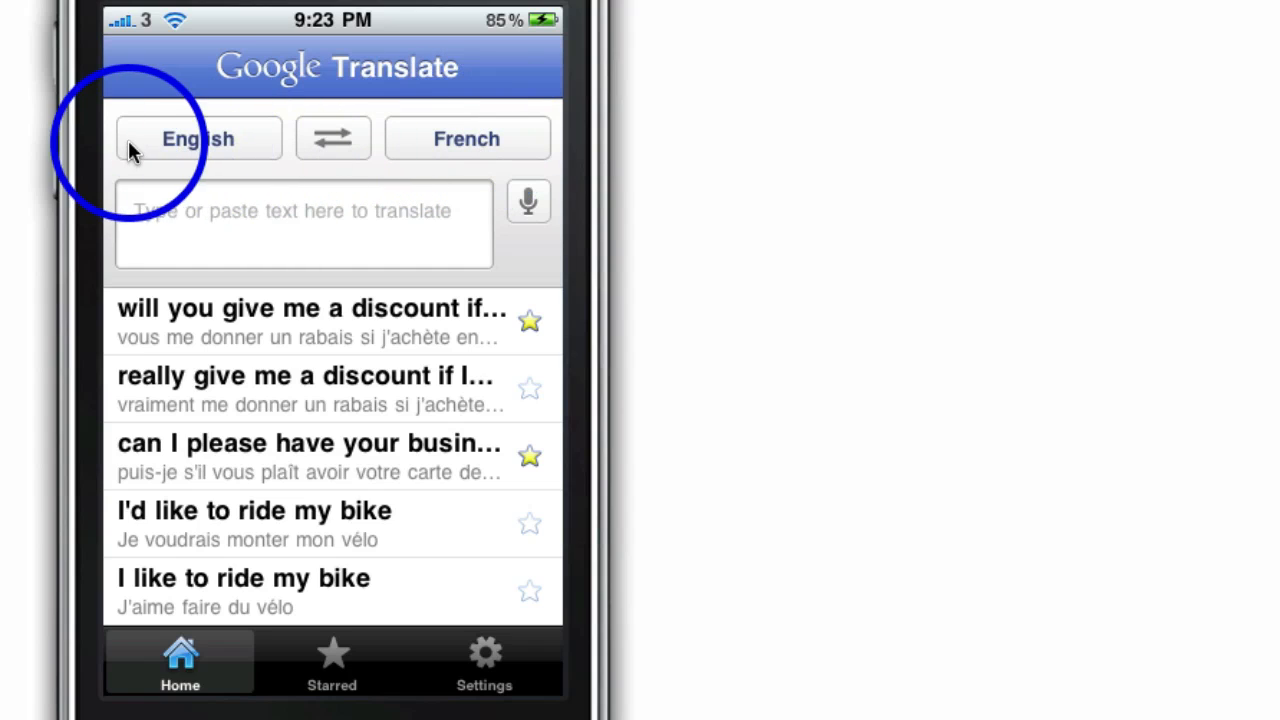
Step: Browse down through the source-language list from the English button
click(196, 138)
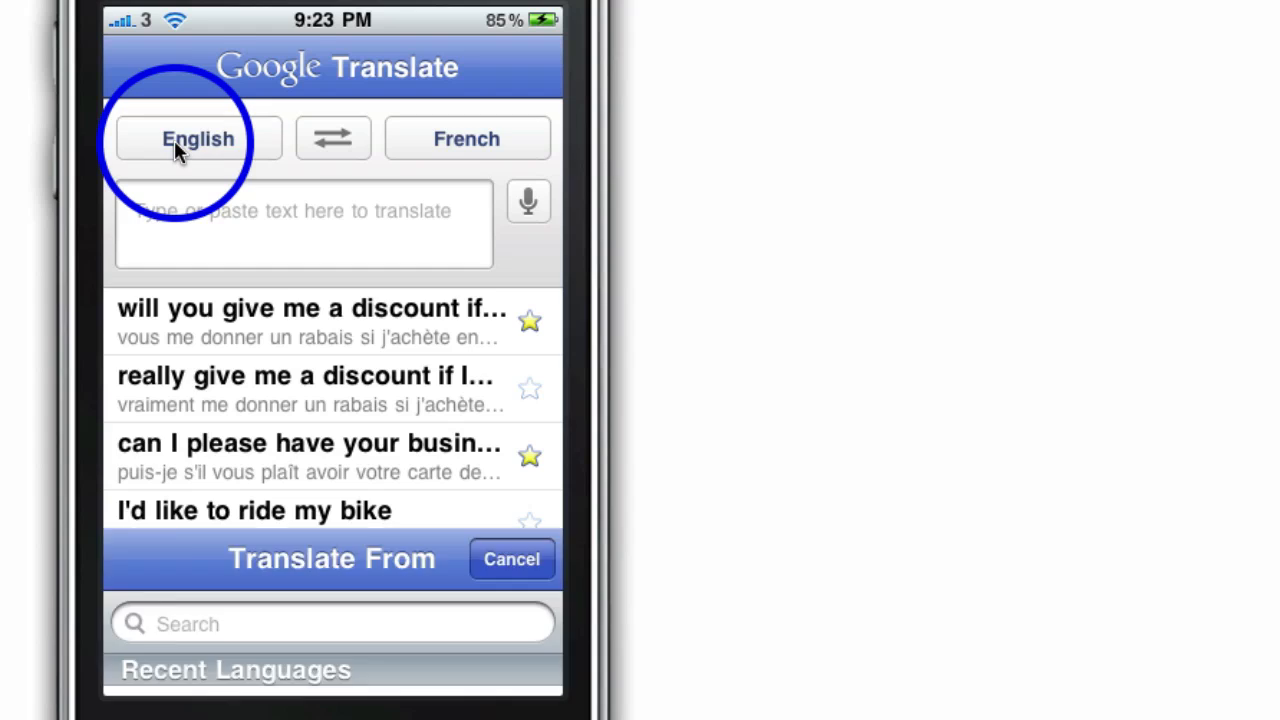
click(196, 138)
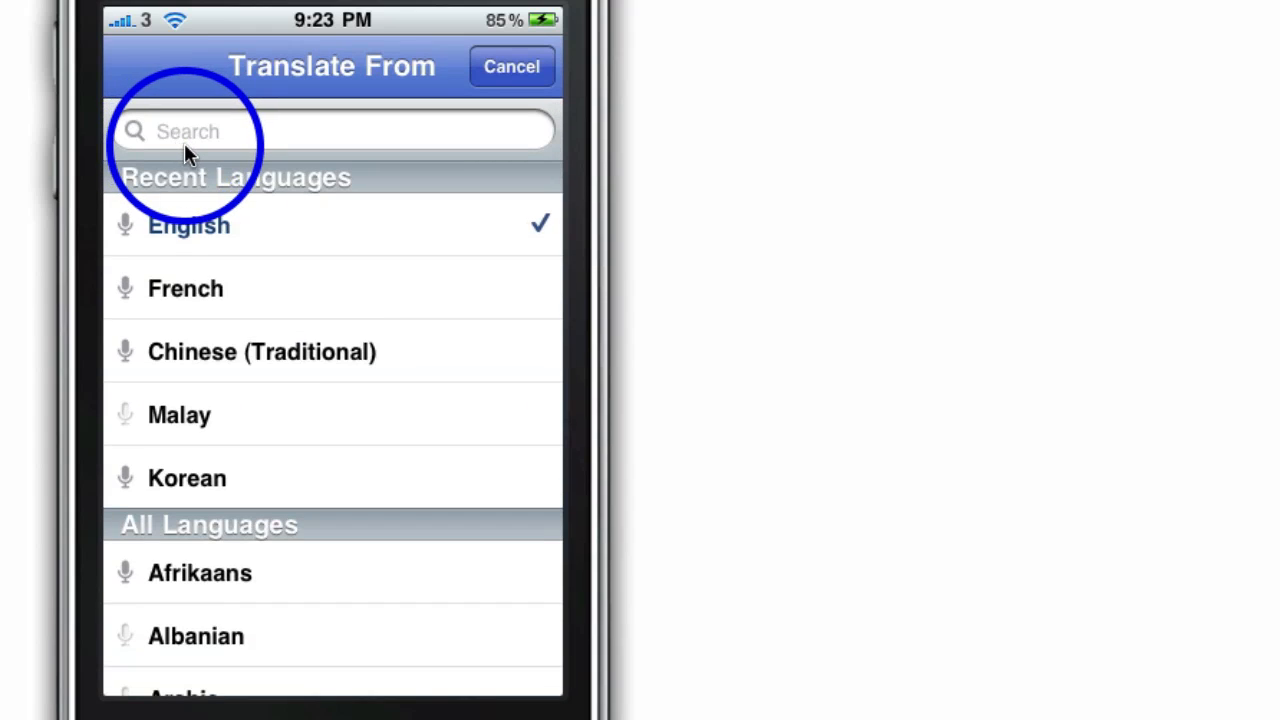
scroll(down, 3)
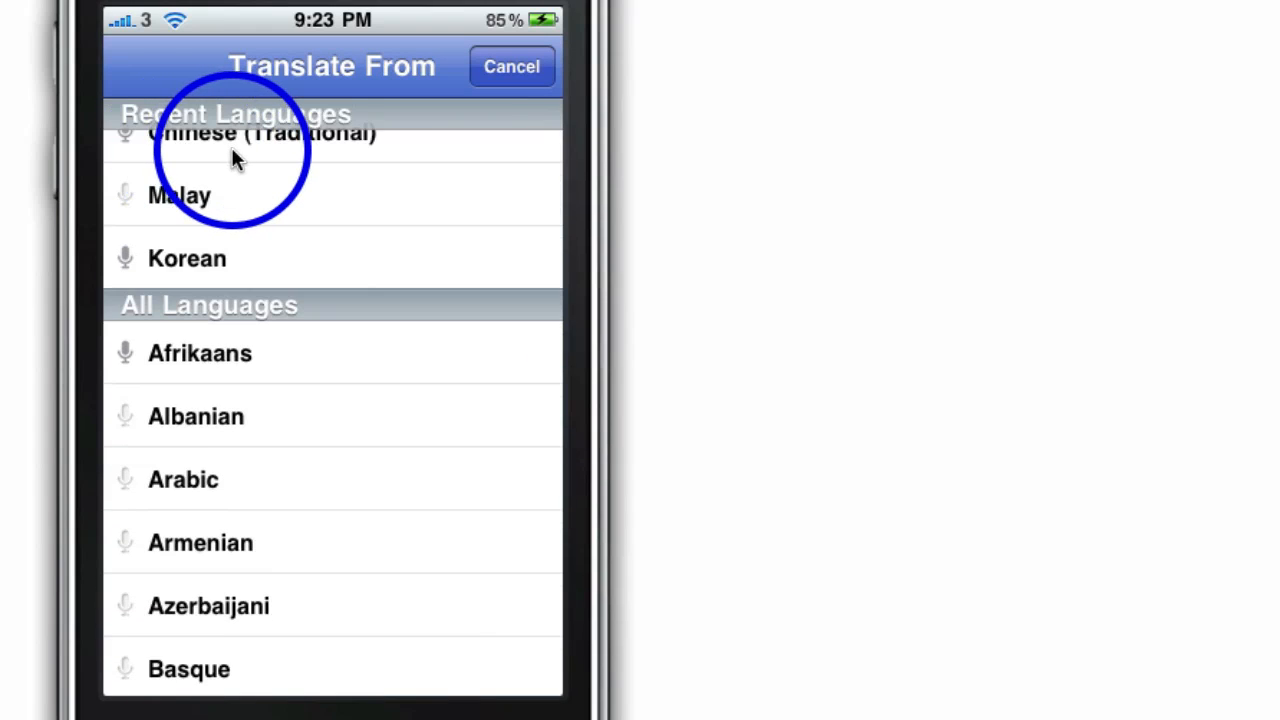
scroll(down, 3)
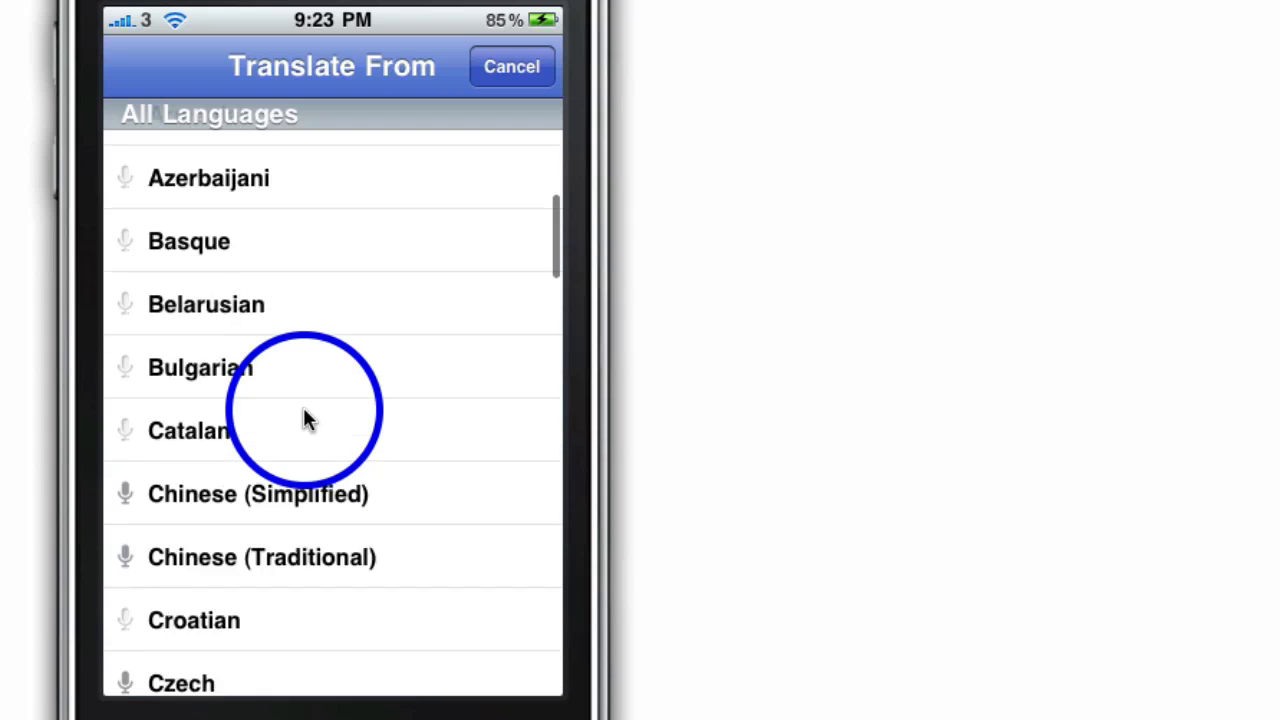
scroll(down, 3)
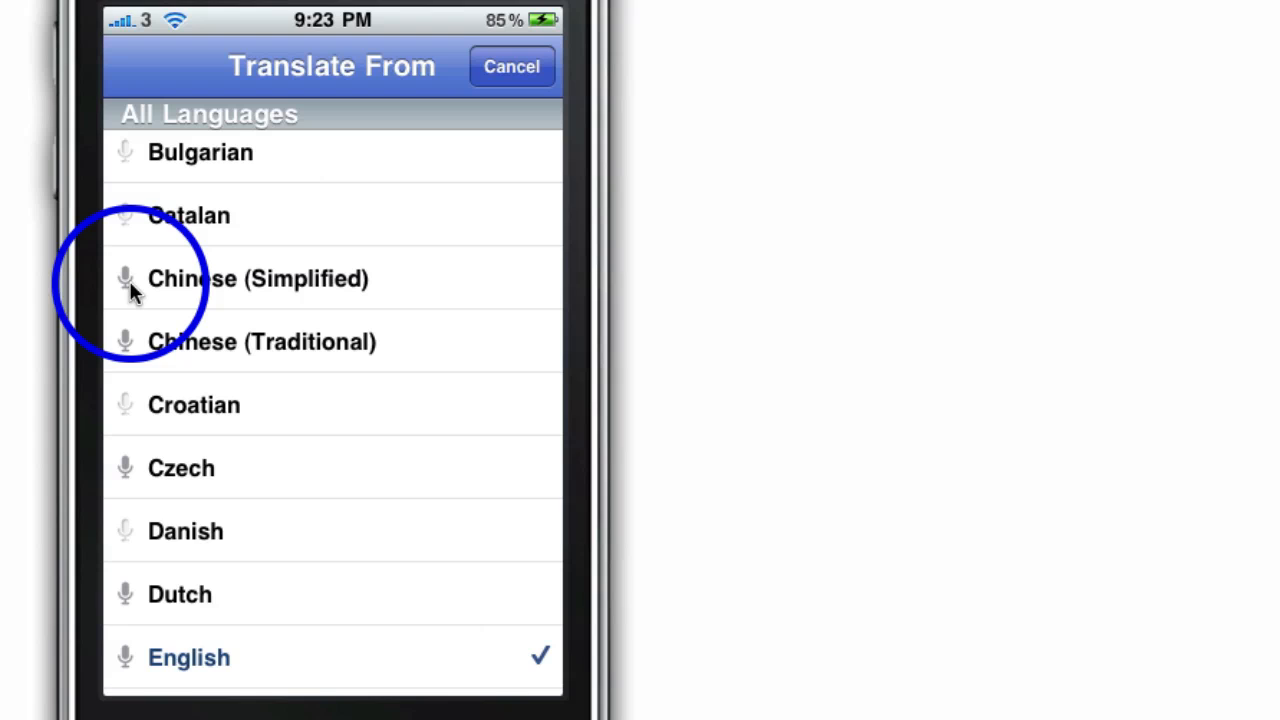
scroll(down, 3)
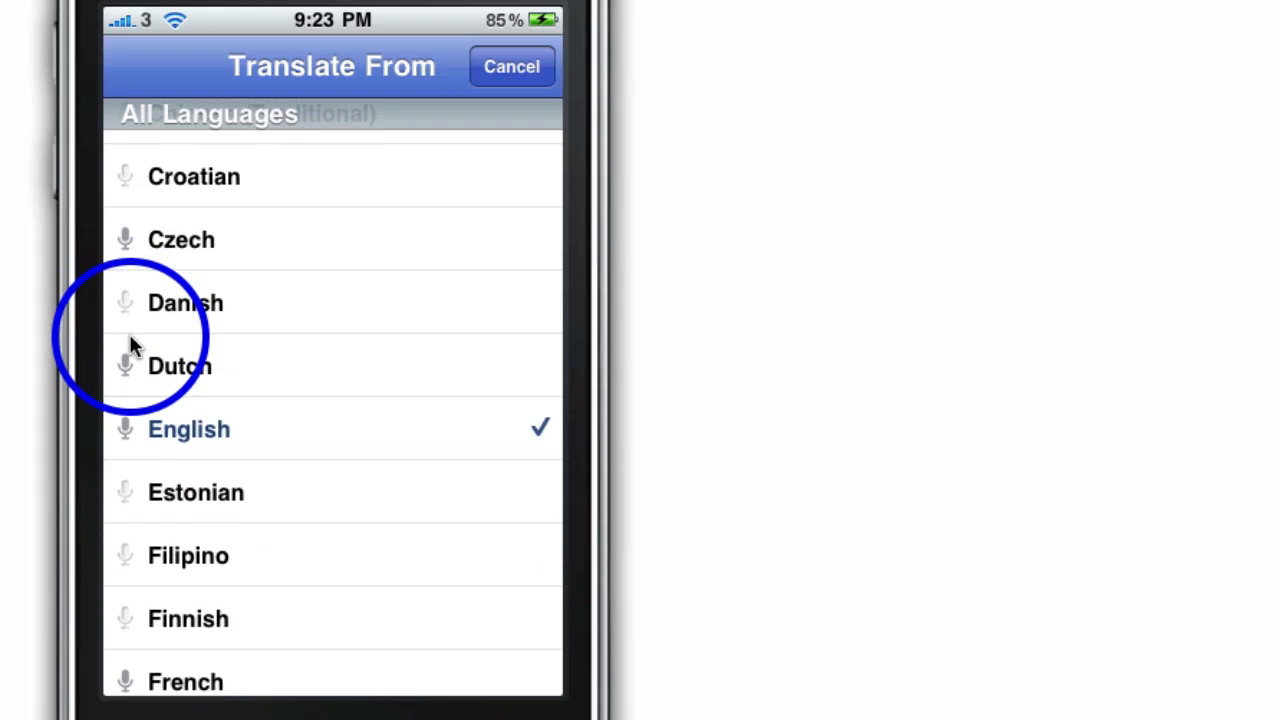
scroll(down, 3)
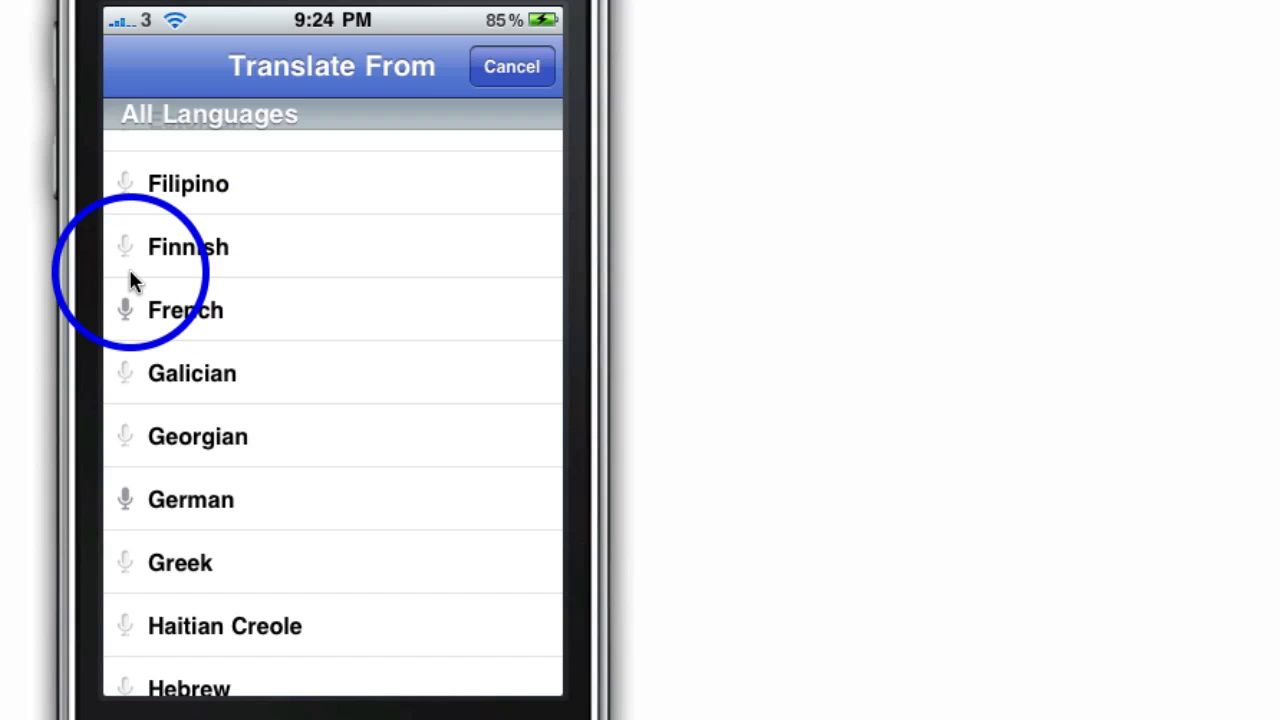
scroll(down, 3)
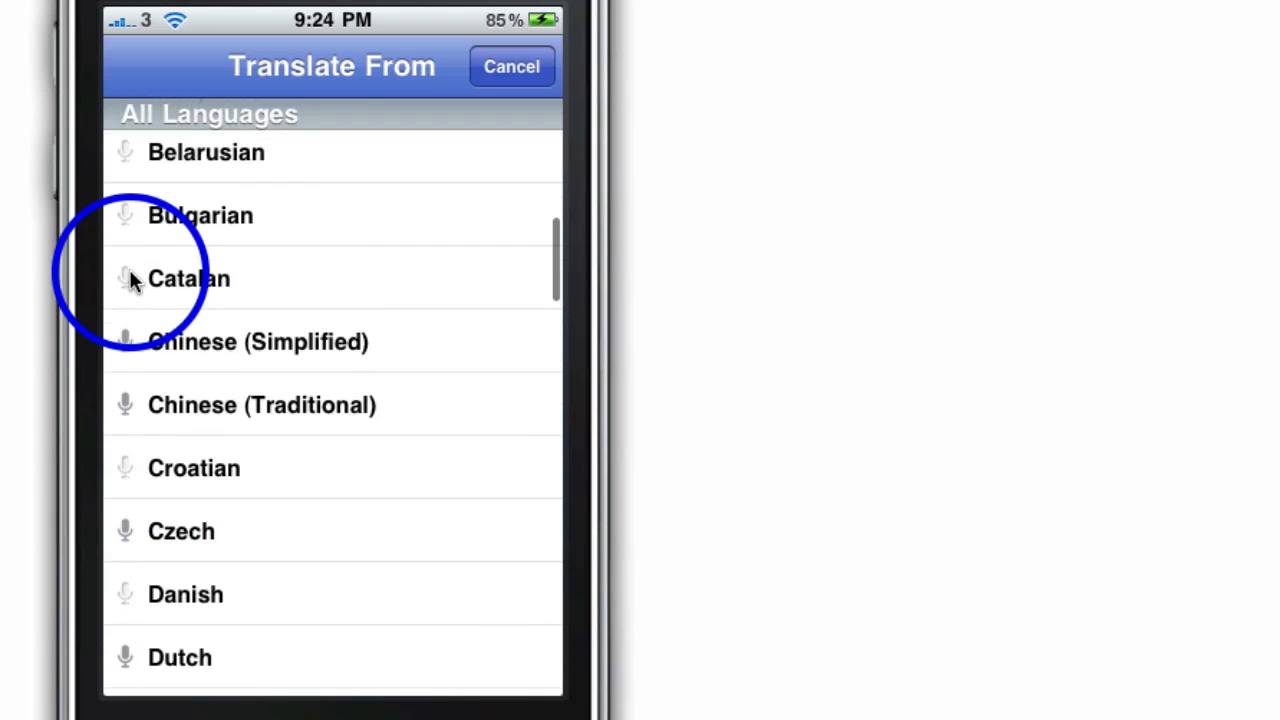
scroll(down, 3)
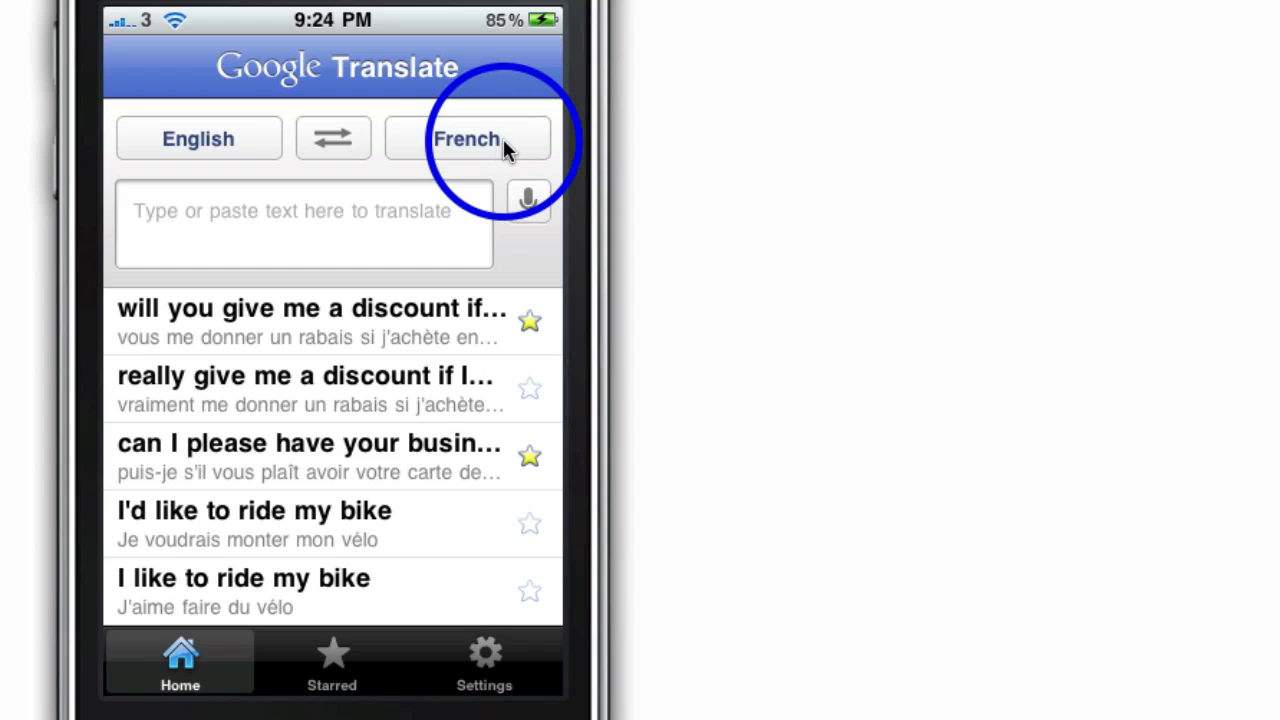
Step: Browse down through the target-language list from the French button
click(468, 138)
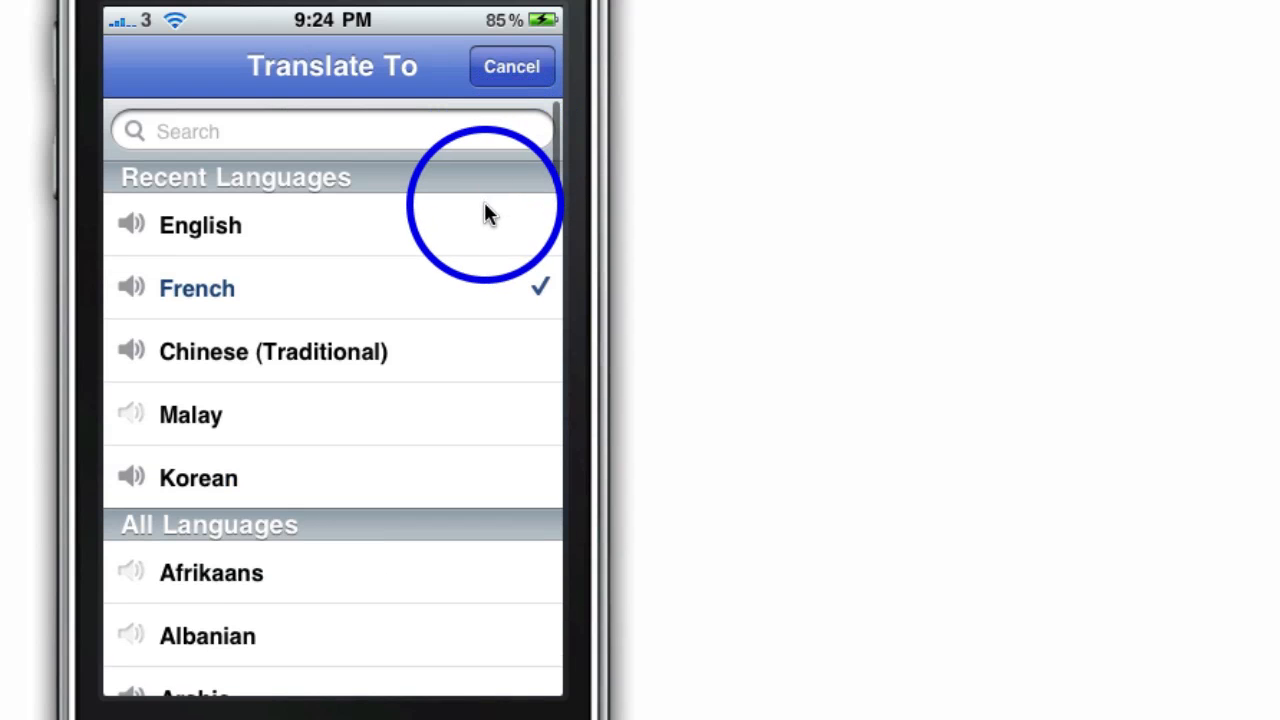
scroll(down, 3)
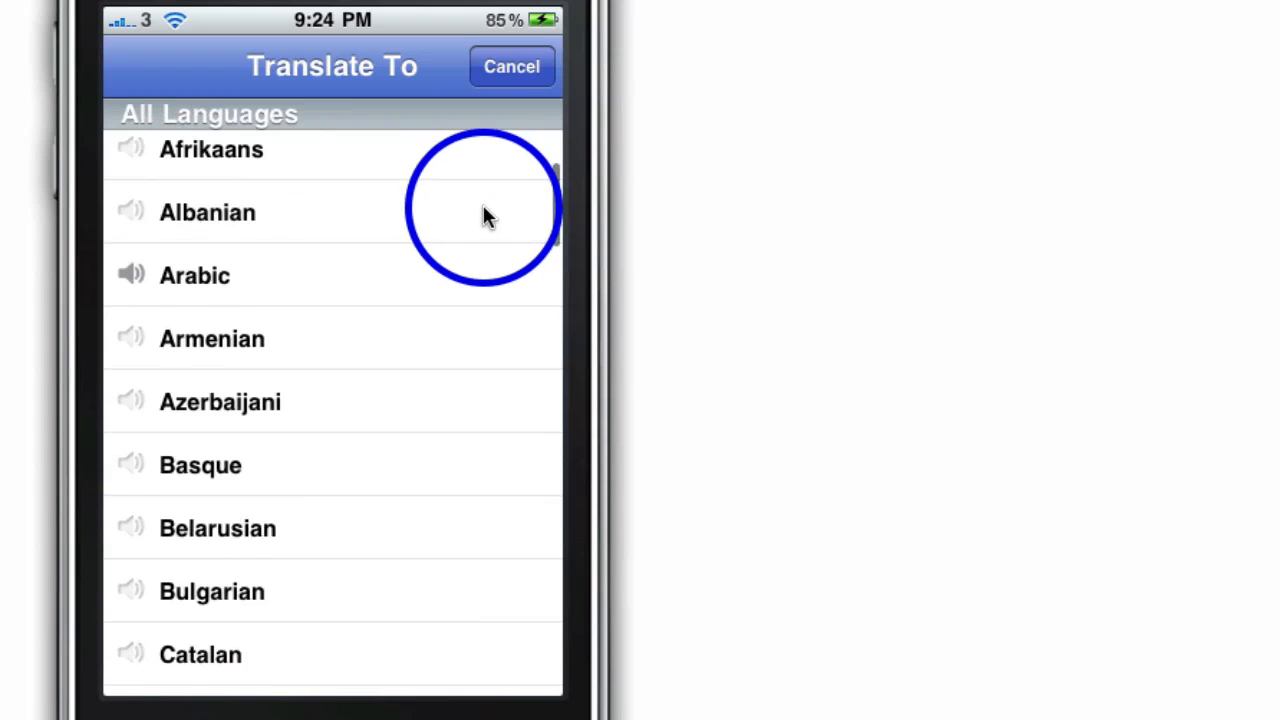
scroll(down, 3)
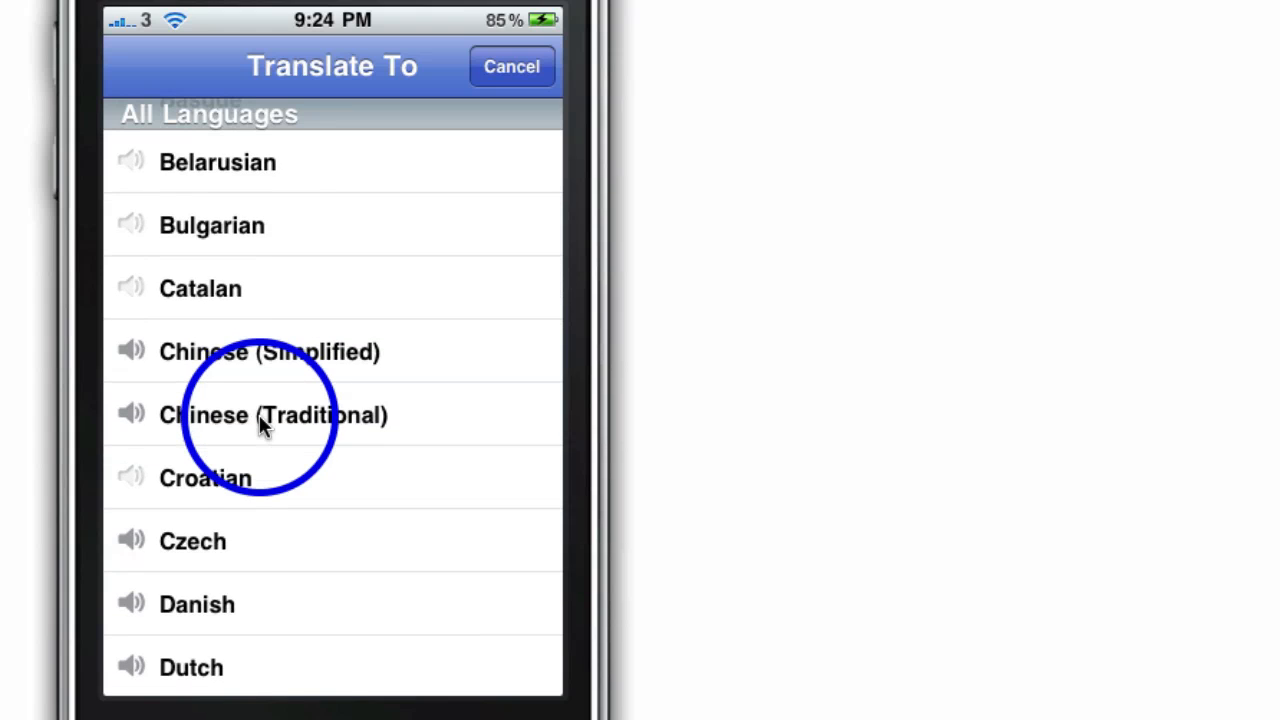
scroll(down, 3)
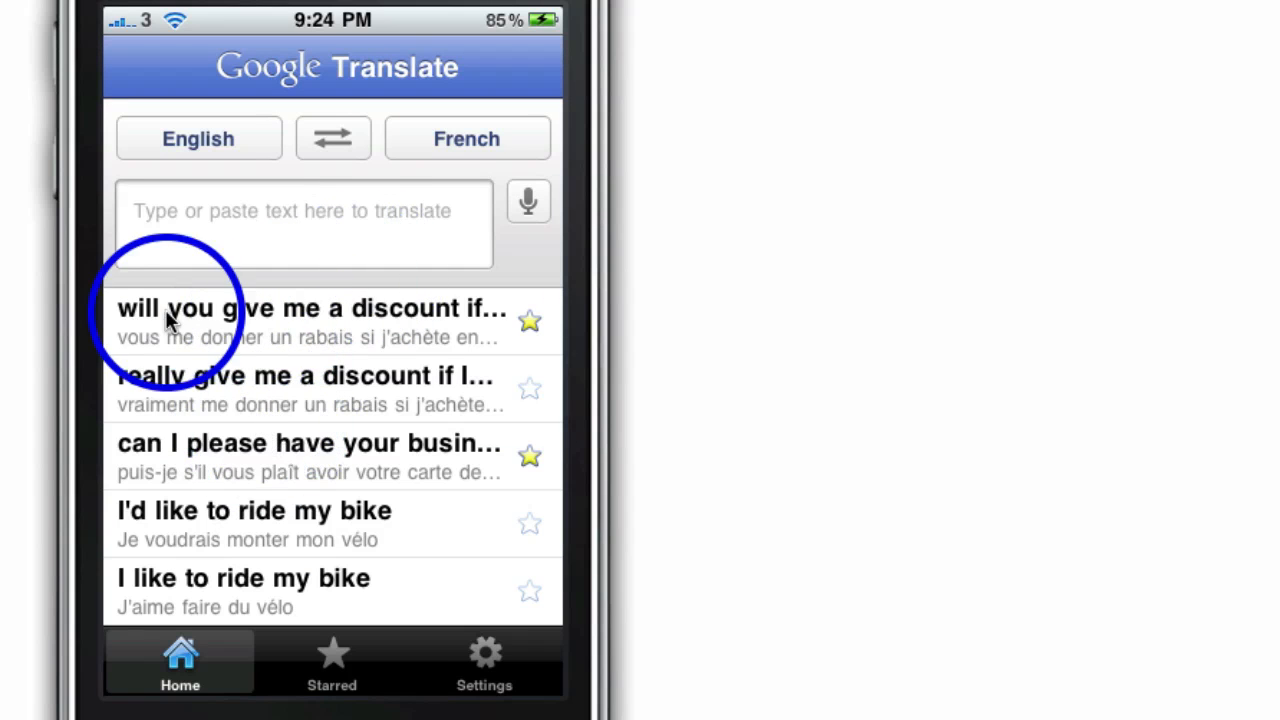
mouse_move(240, 336)
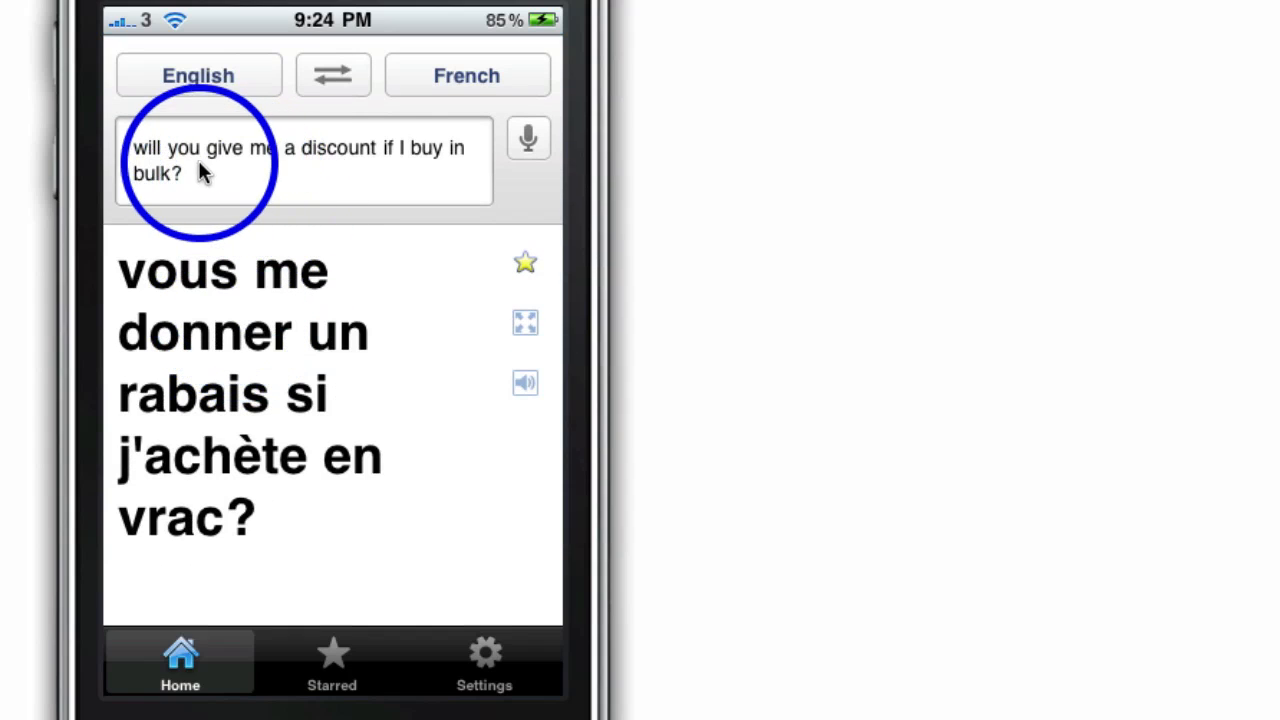
mouse_move(248, 272)
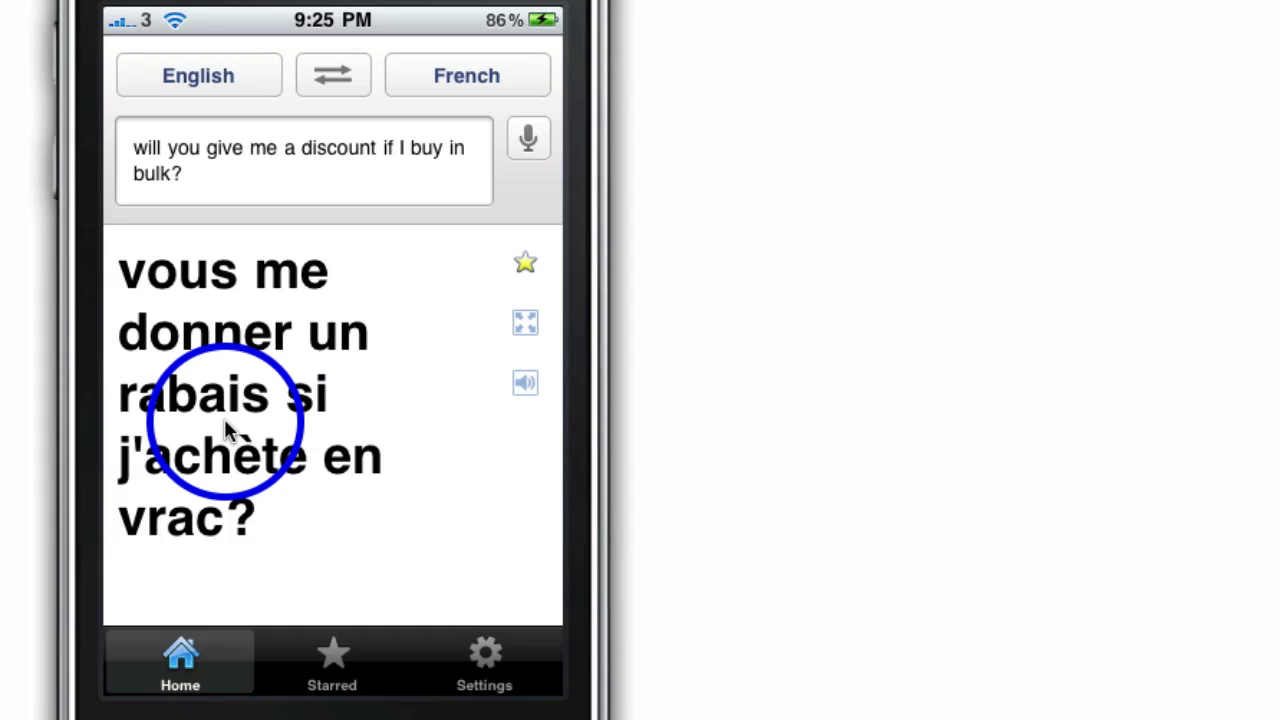
mouse_move(470, 412)
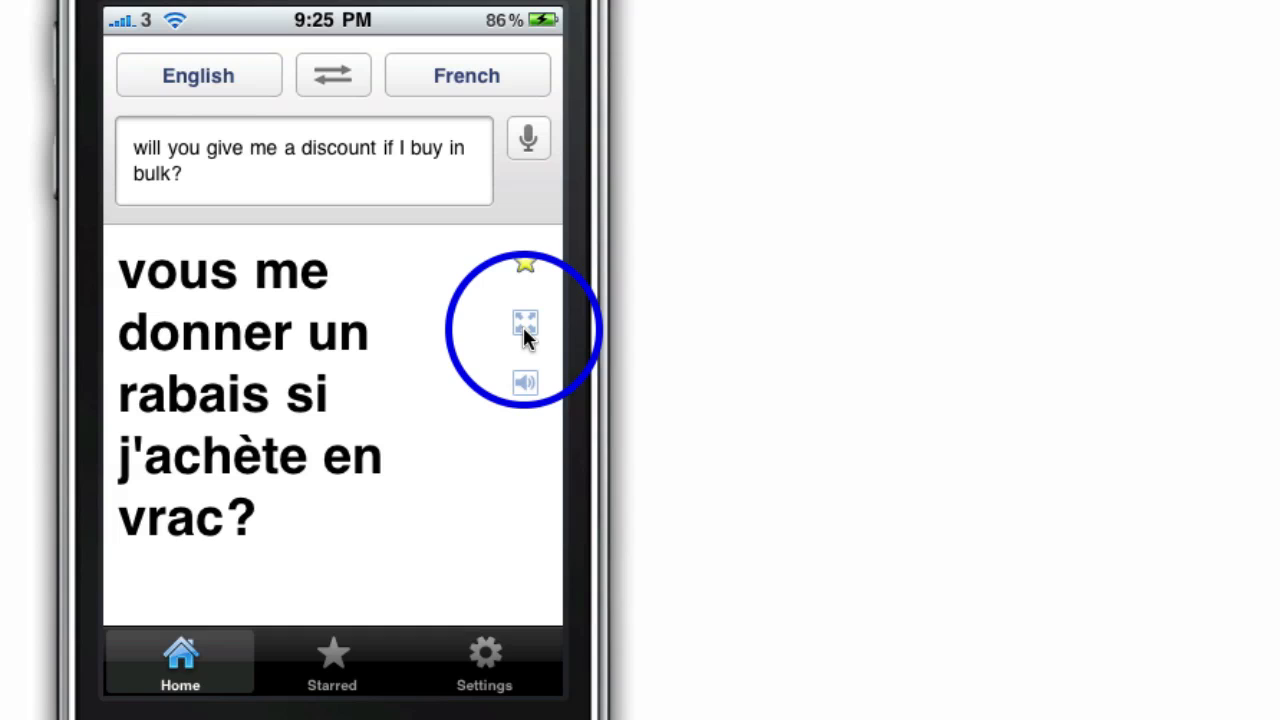
click(524, 322)
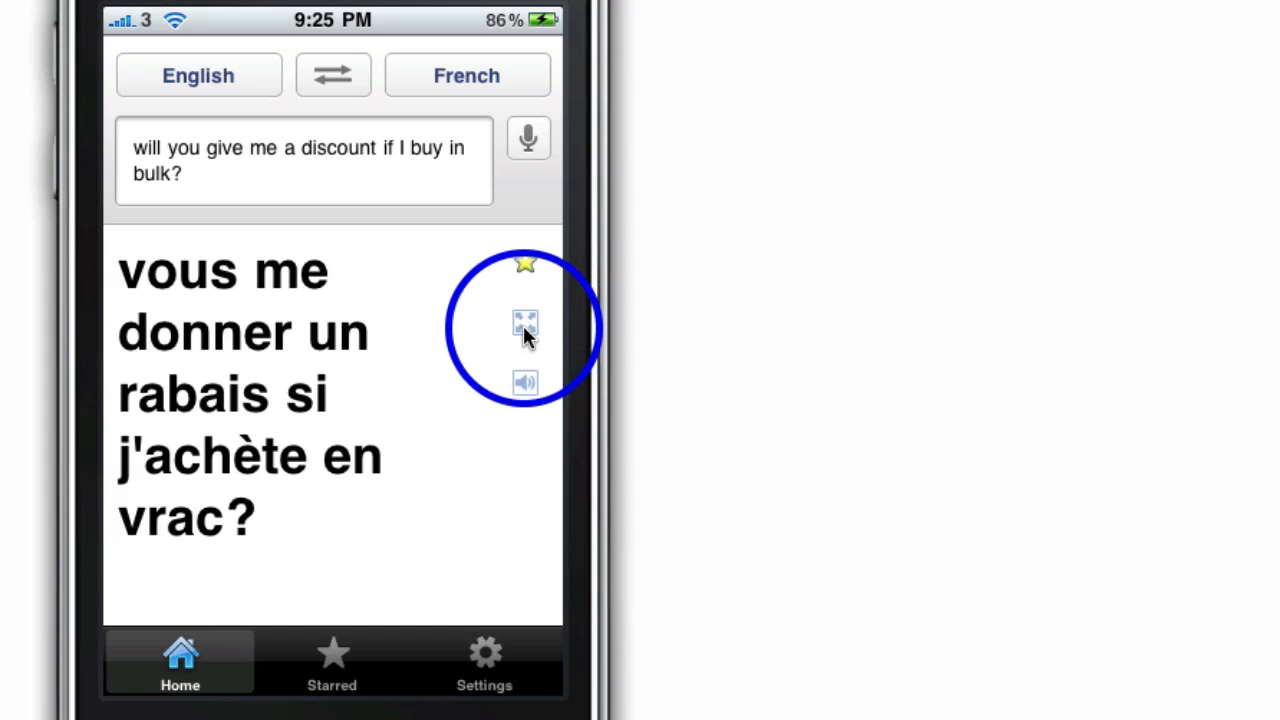
click(524, 324)
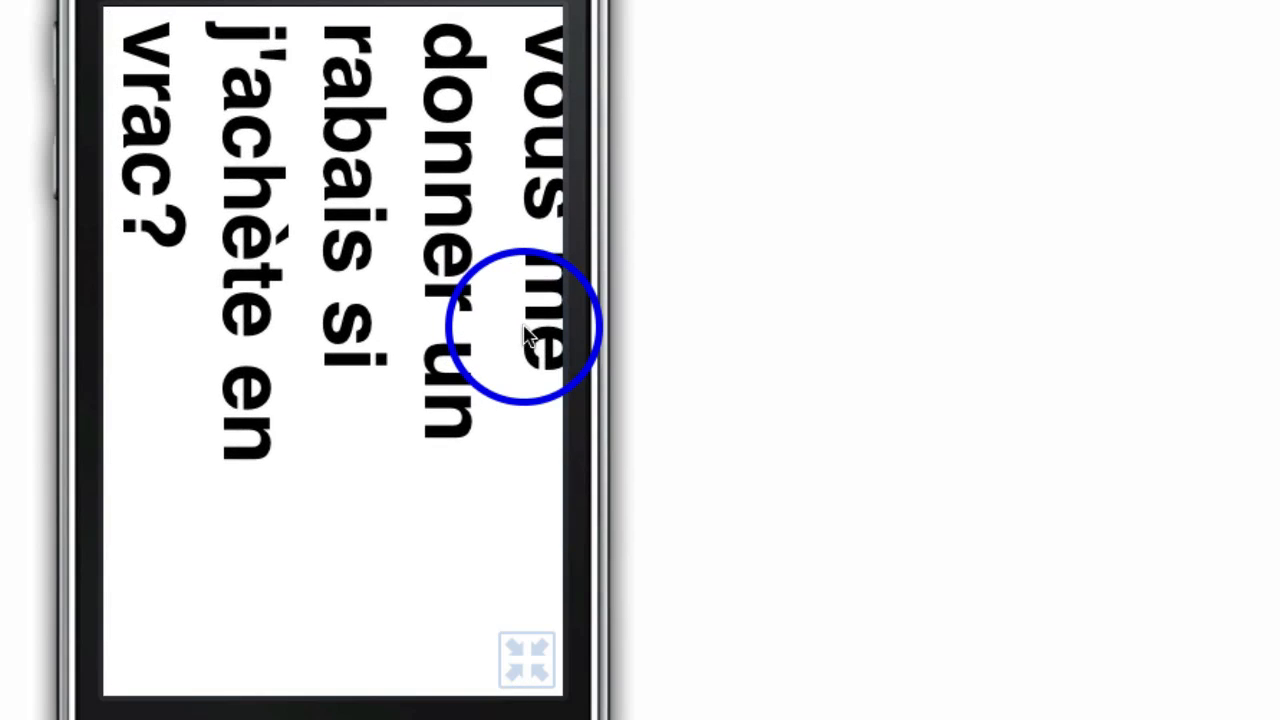
click(526, 324)
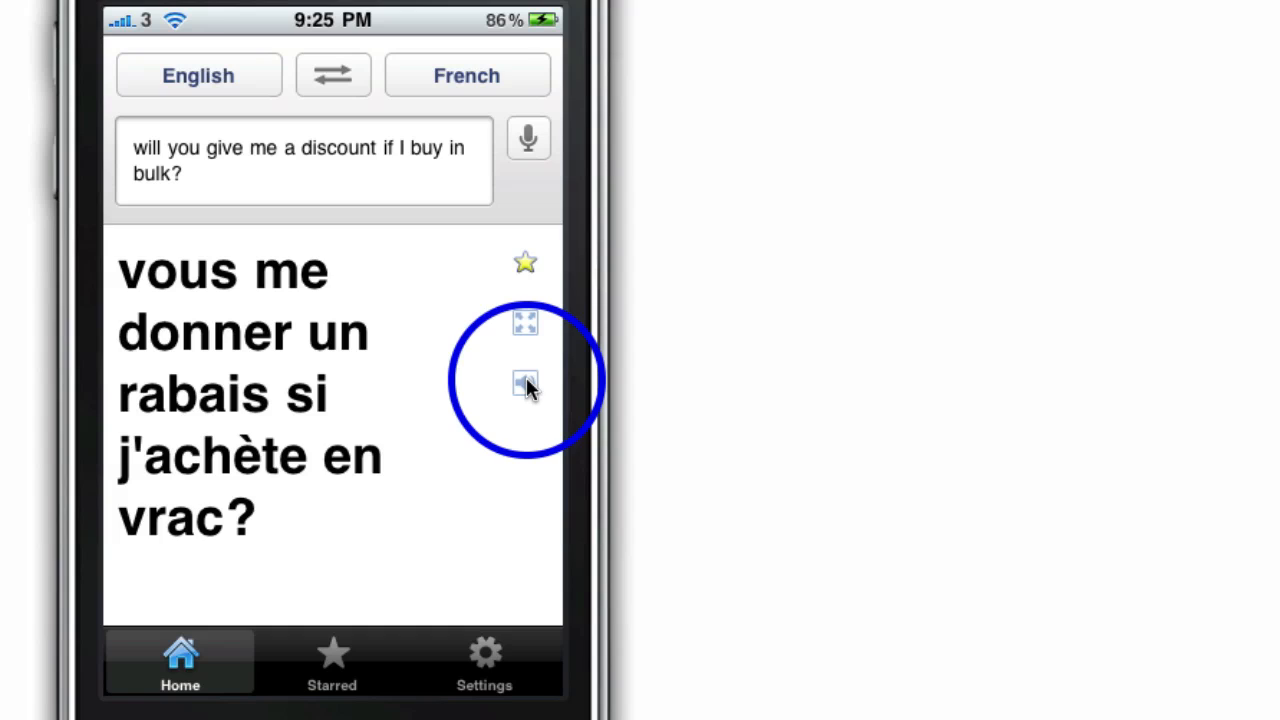
Step: Hear the French translation aloud, review the Starred phrases, then go to Settings
click(524, 384)
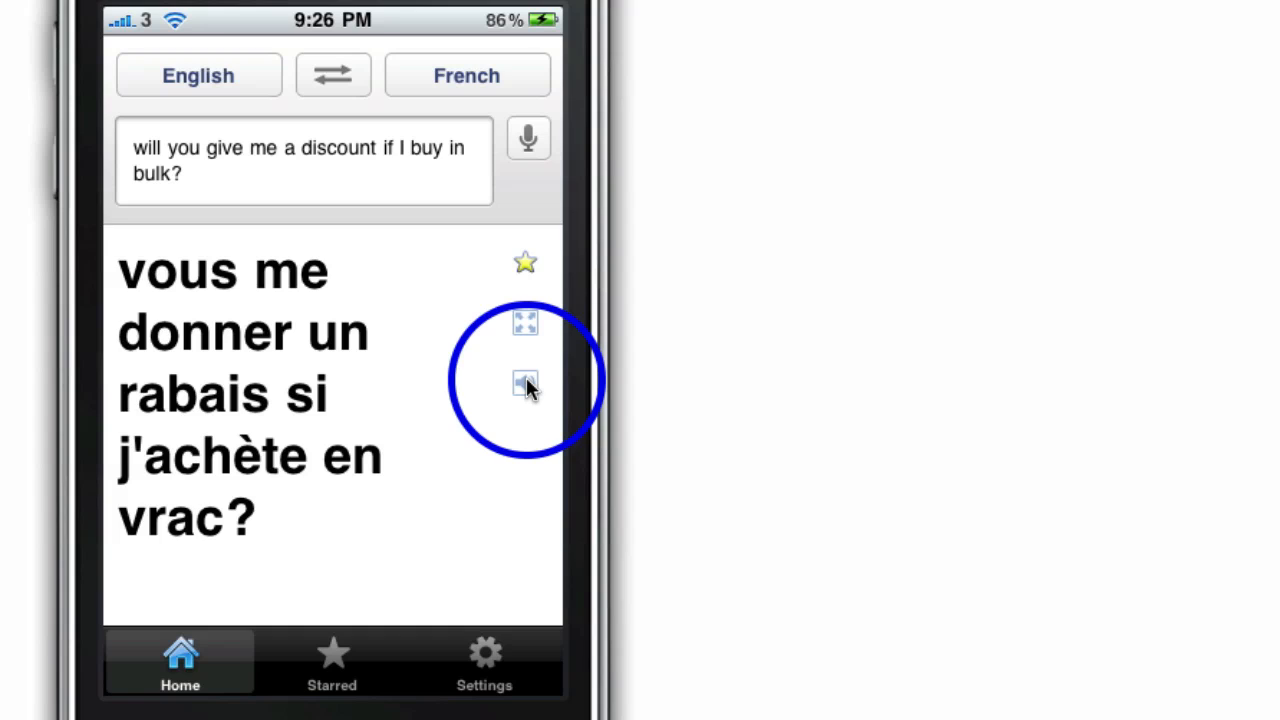
click(332, 660)
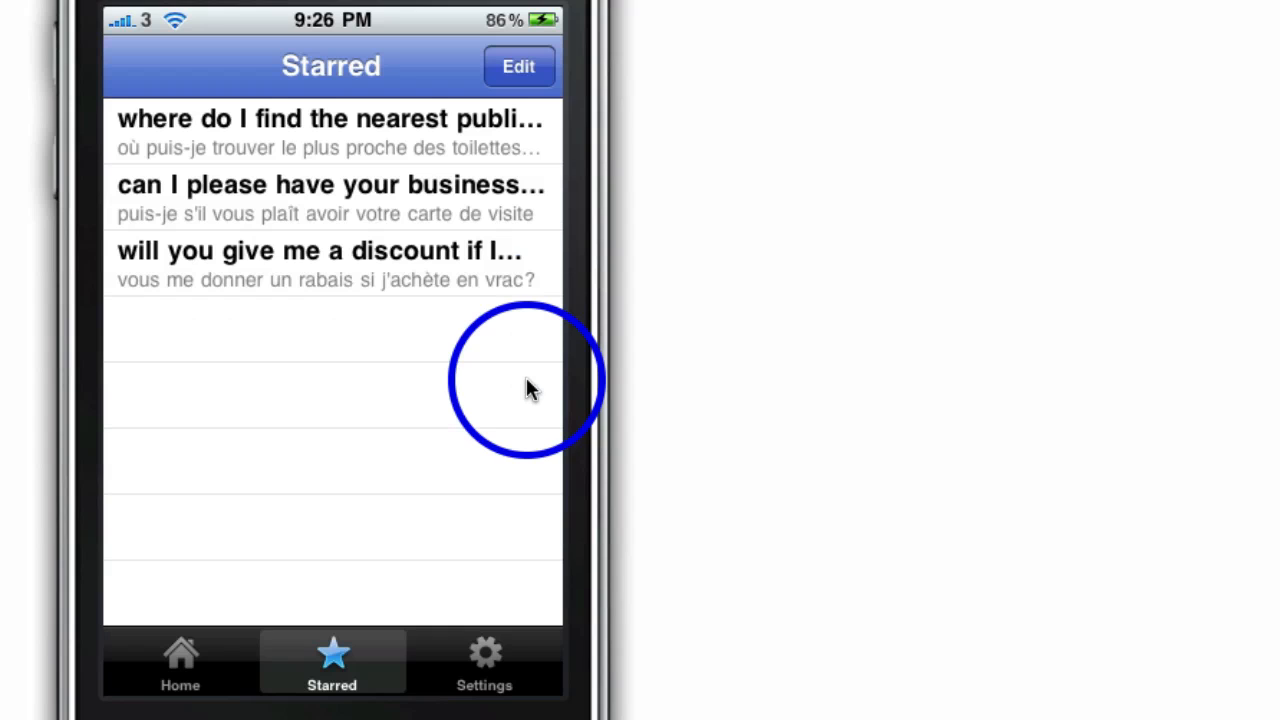
mouse_move(390, 180)
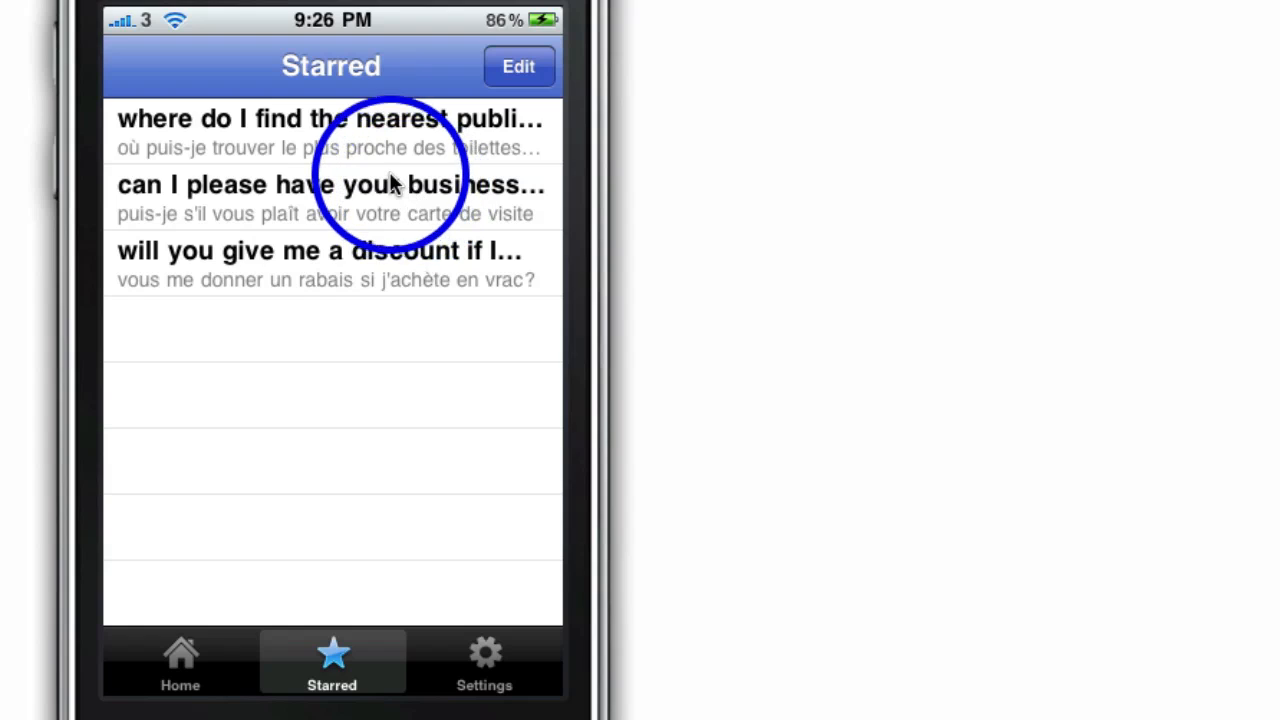
mouse_move(400, 304)
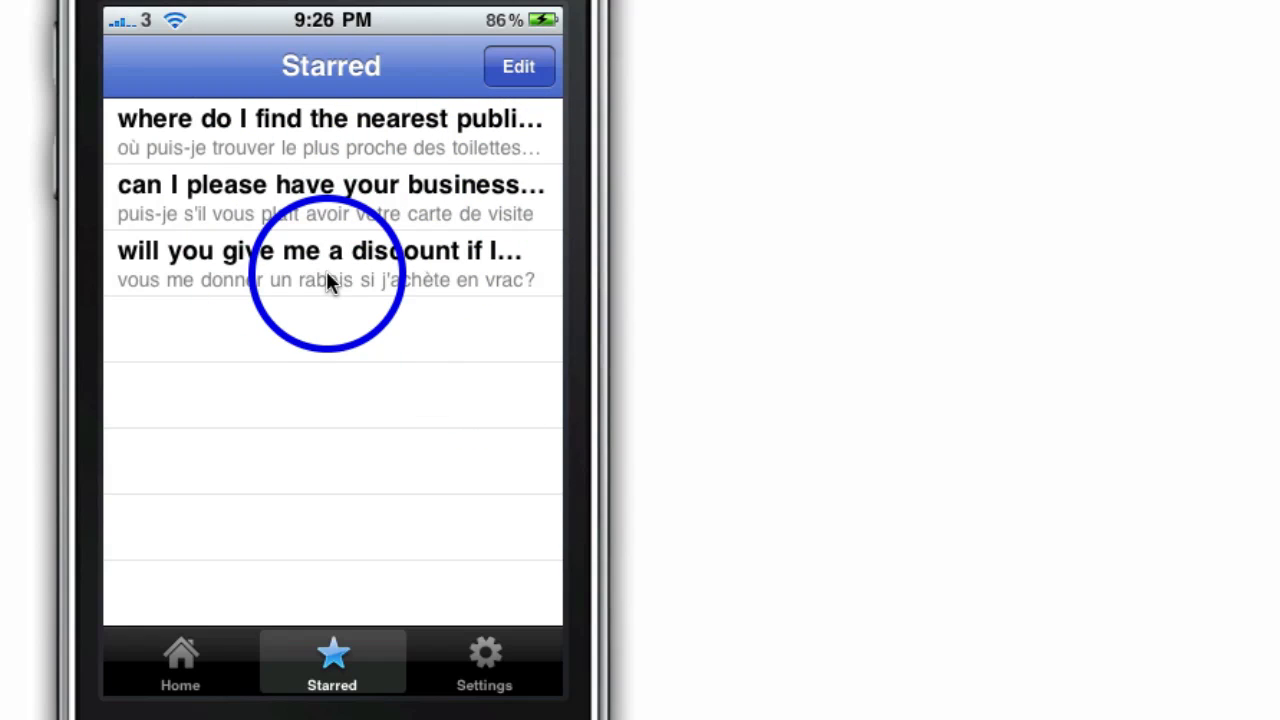
click(484, 660)
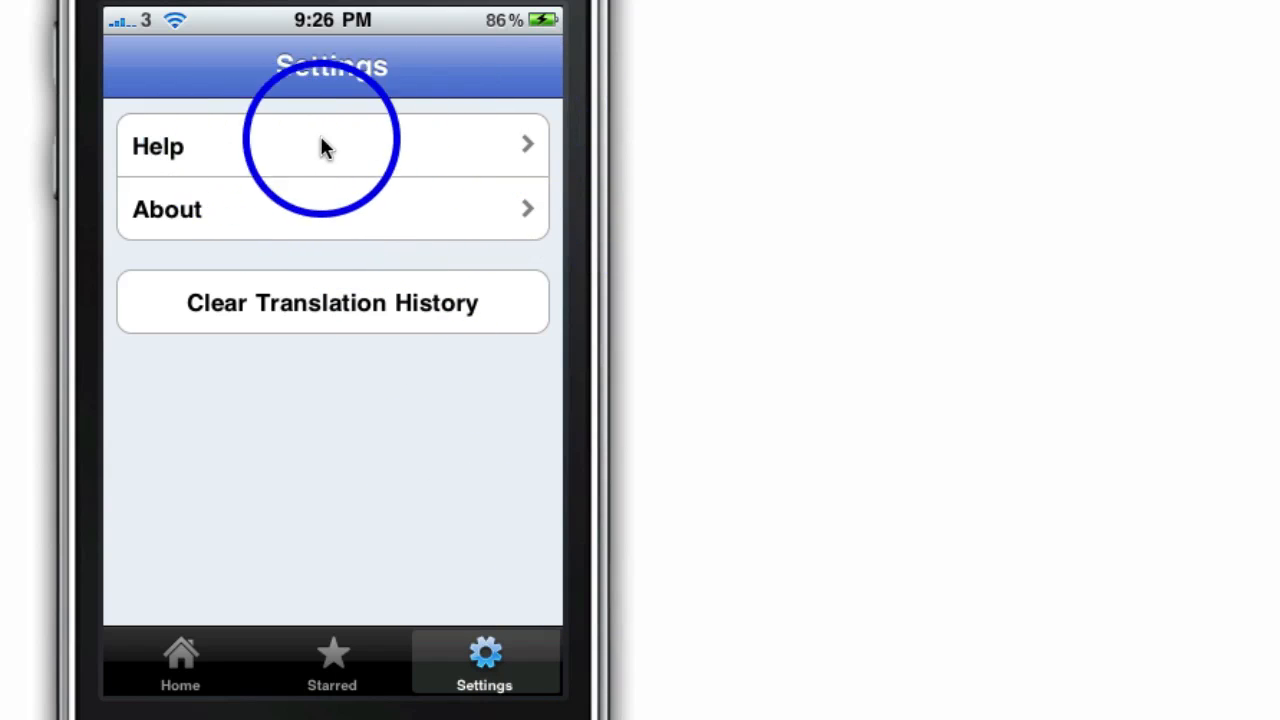
mouse_move(370, 300)
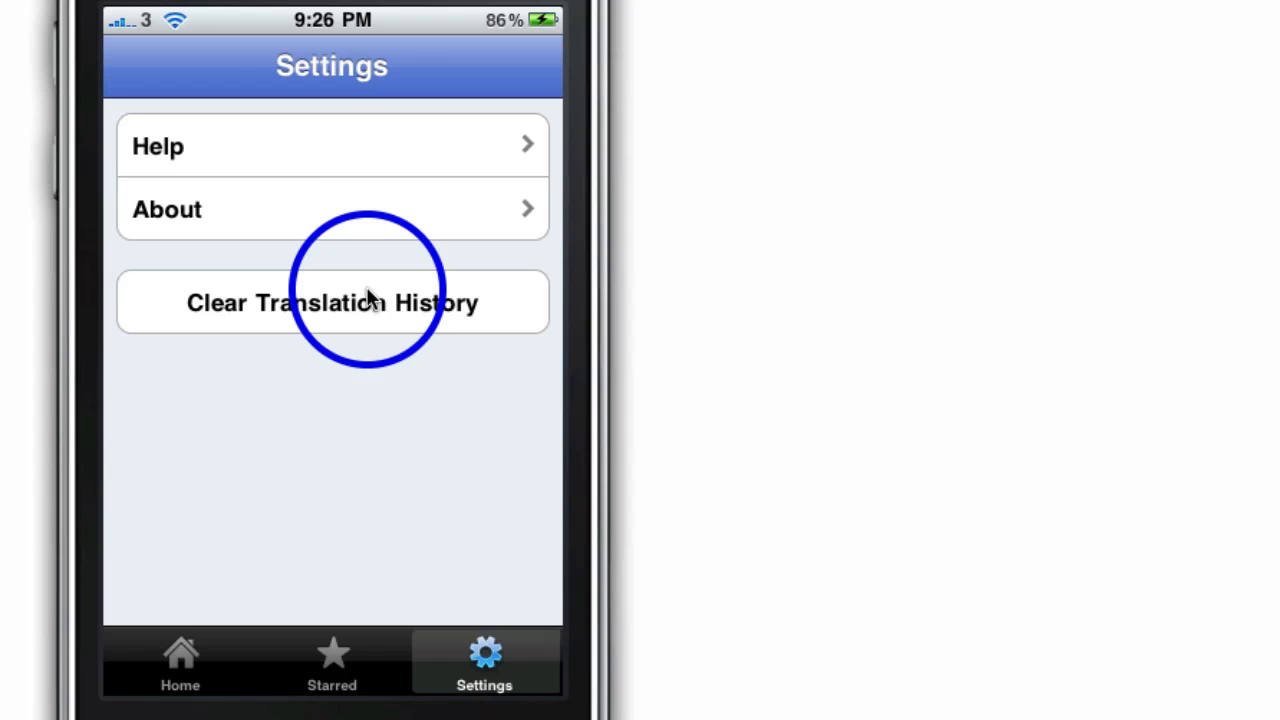
Step: Return to the Home screen with the recent English-to-French translations
click(180, 660)
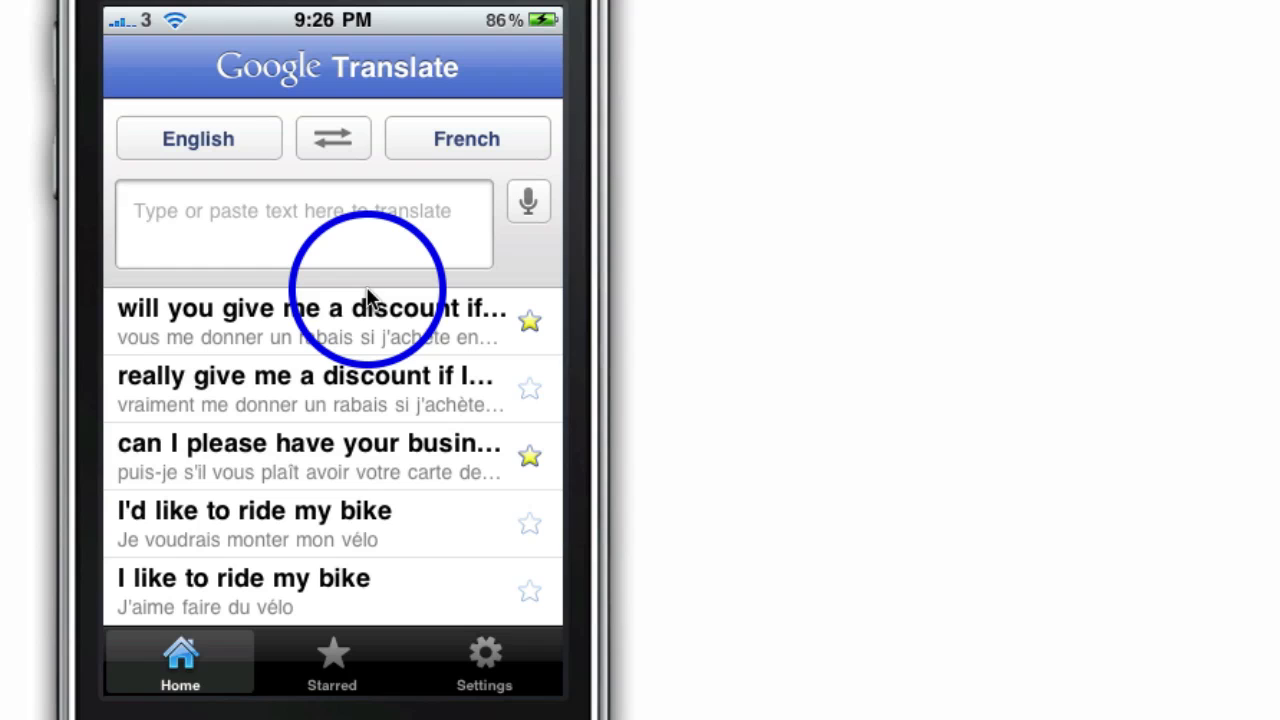
mouse_move(160, 556)
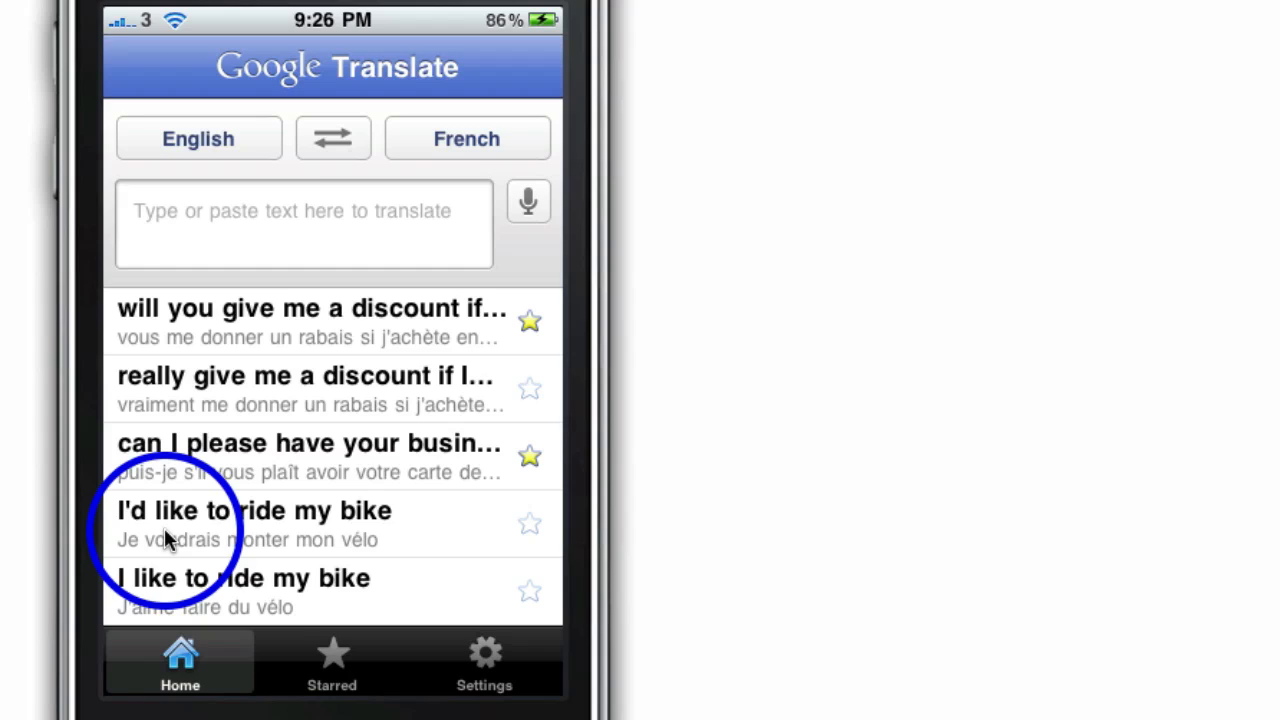
click(528, 200)
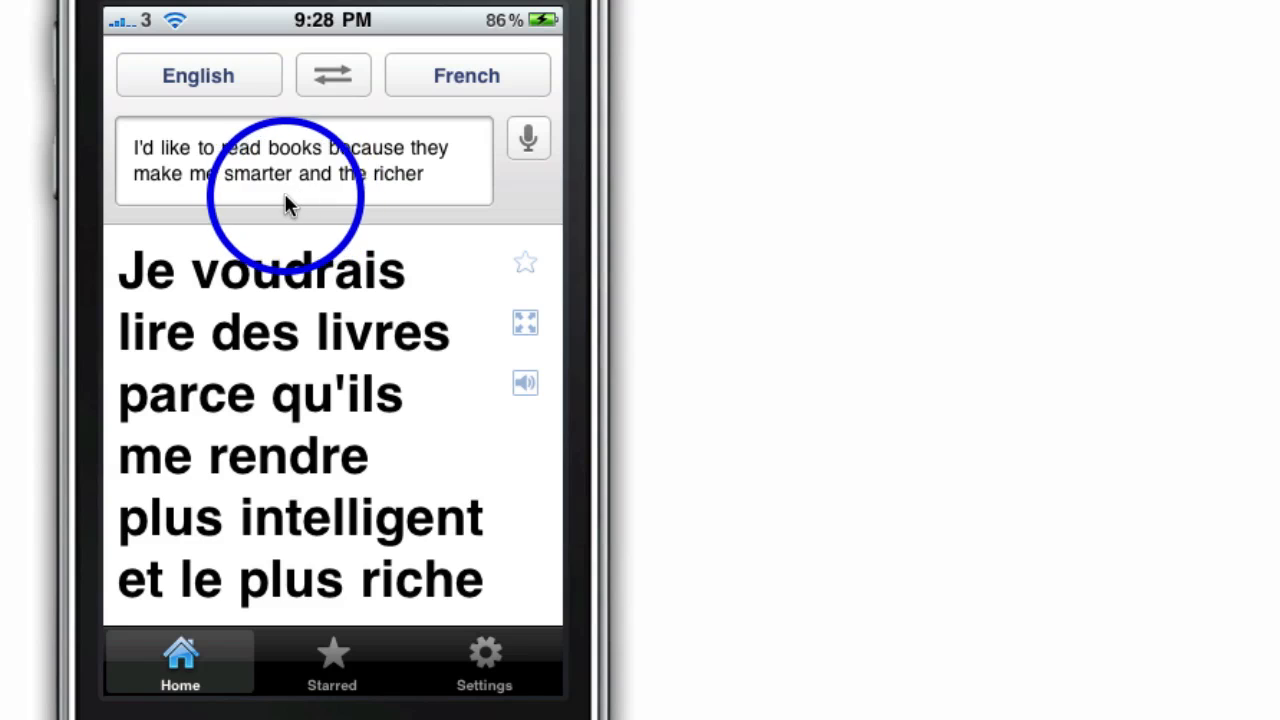
mouse_move(390, 180)
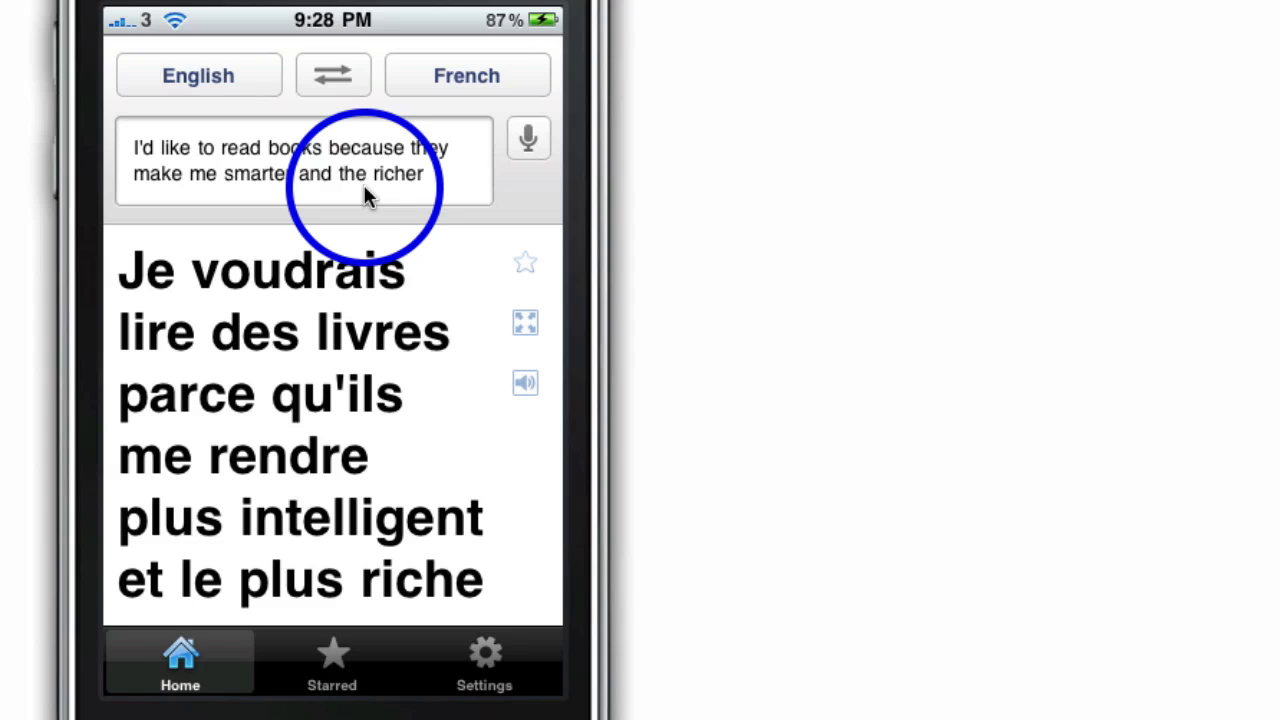
Step: Hear the French translation of the reading-books sentence spoken aloud
click(524, 384)
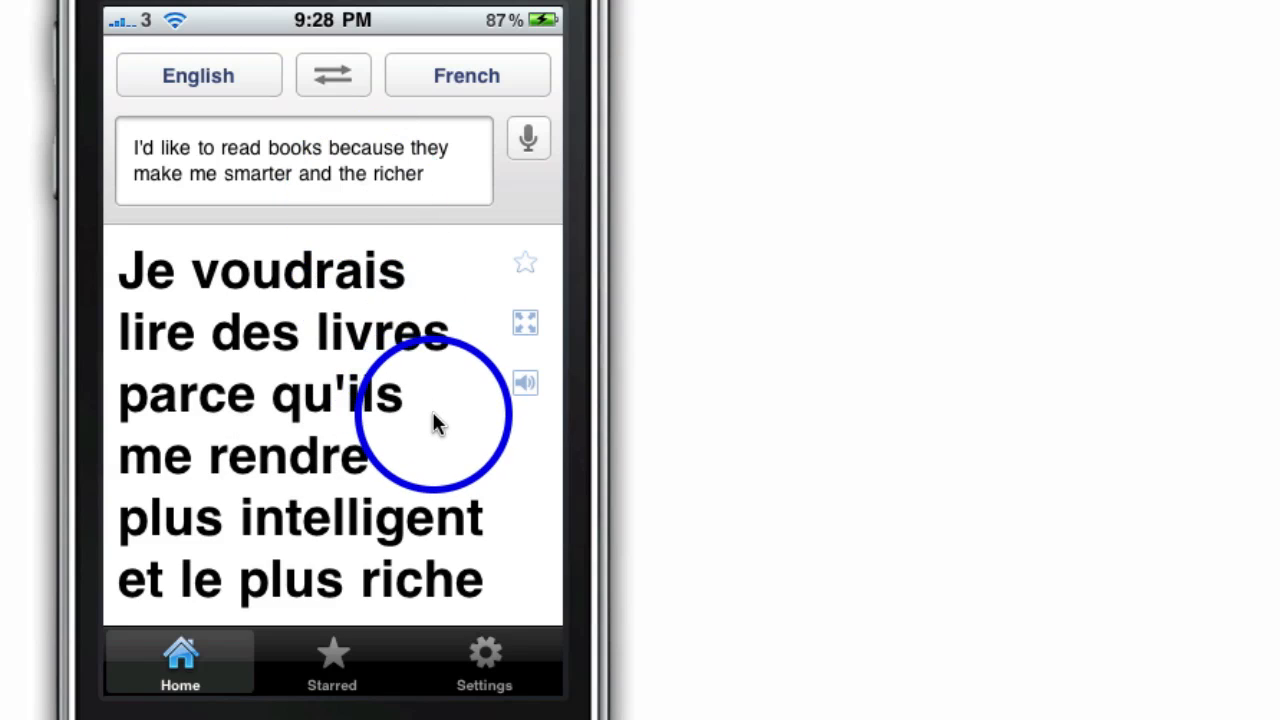
mouse_move(440, 436)
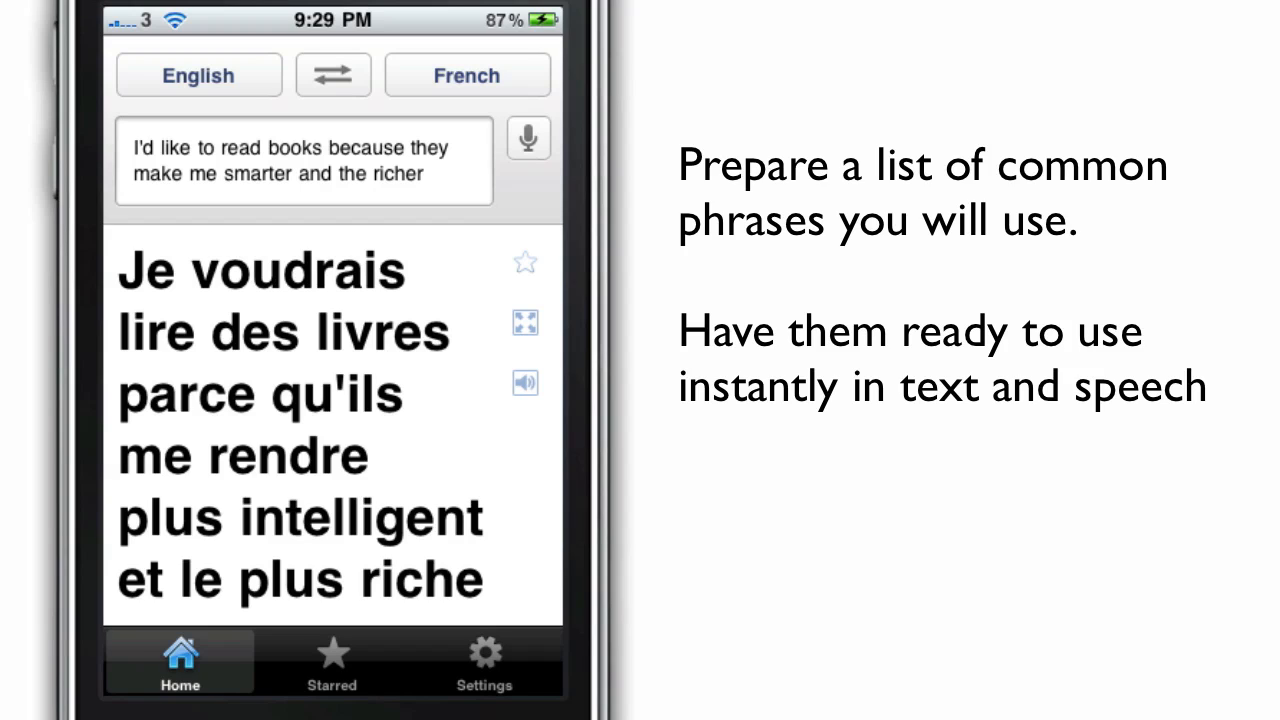
Step: From Starred, show the French for 'where do I find the nearest public toilets'
click(332, 662)
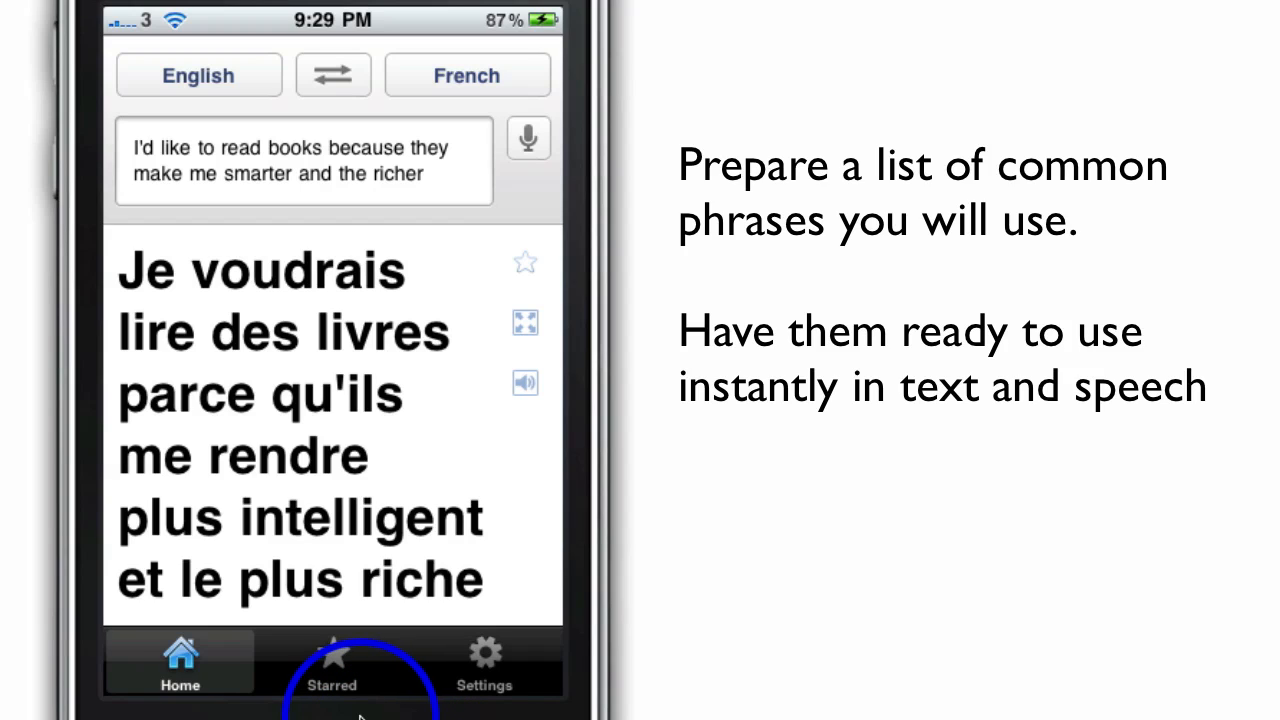
click(332, 662)
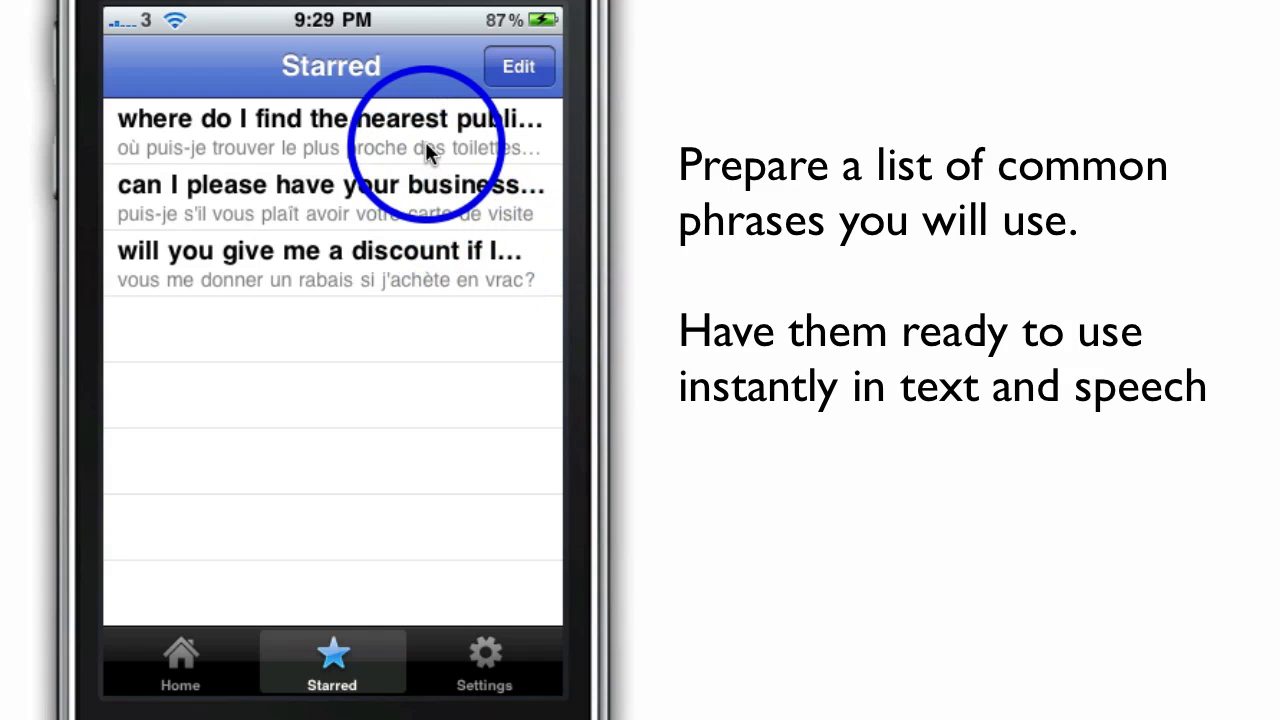
click(320, 132)
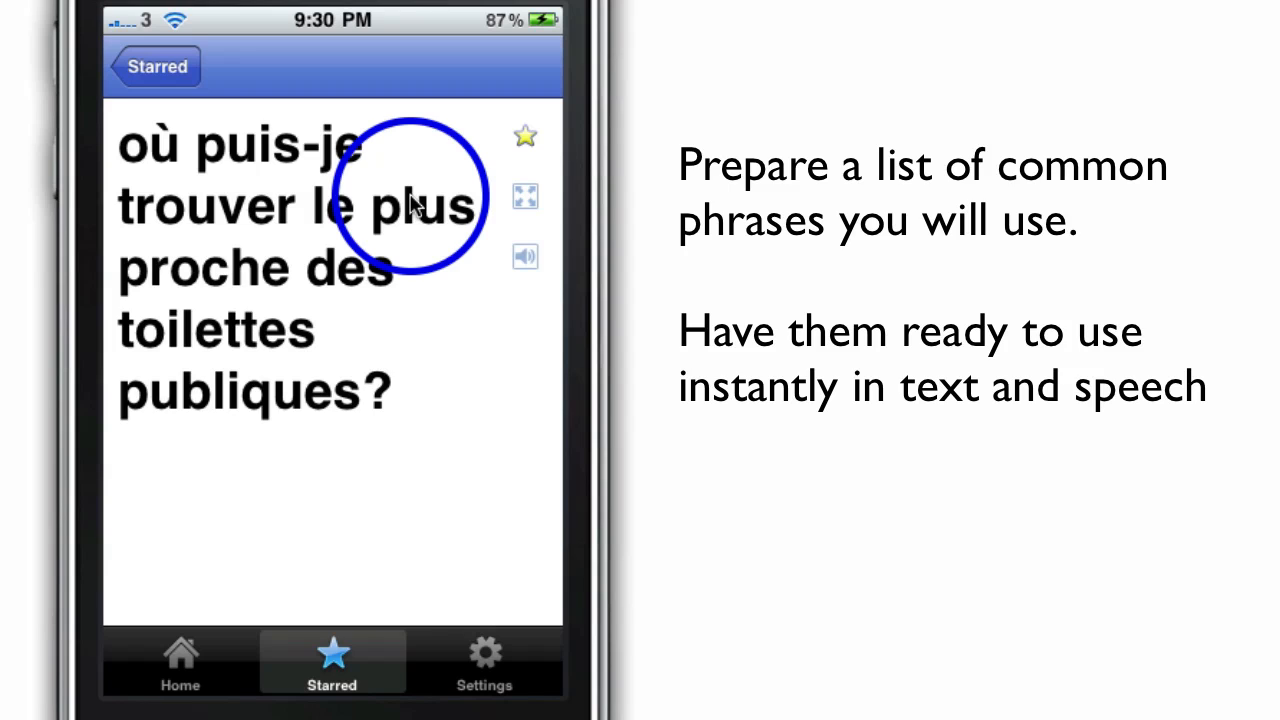
Step: Show the Translate From list via the English source-language button
click(156, 66)
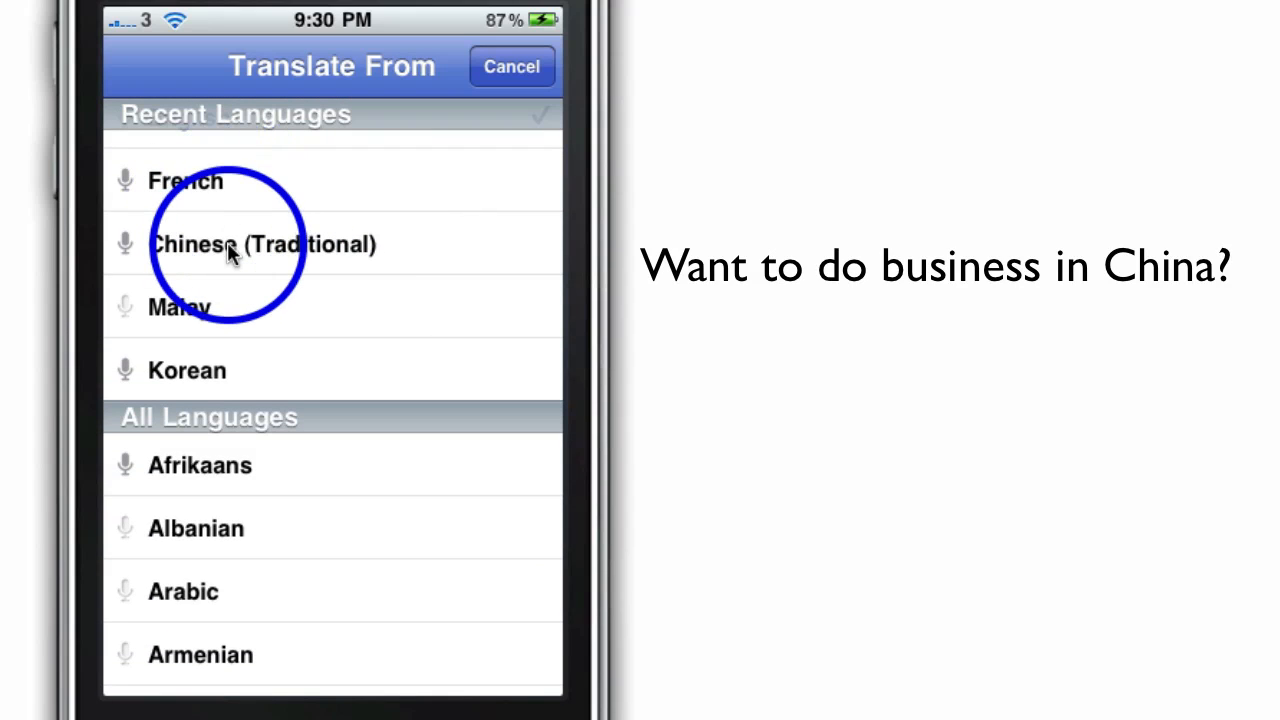
Step: Scroll the source languages past Chinese (Simplified/Traditional), then Cancel back Home
scroll(down, 3)
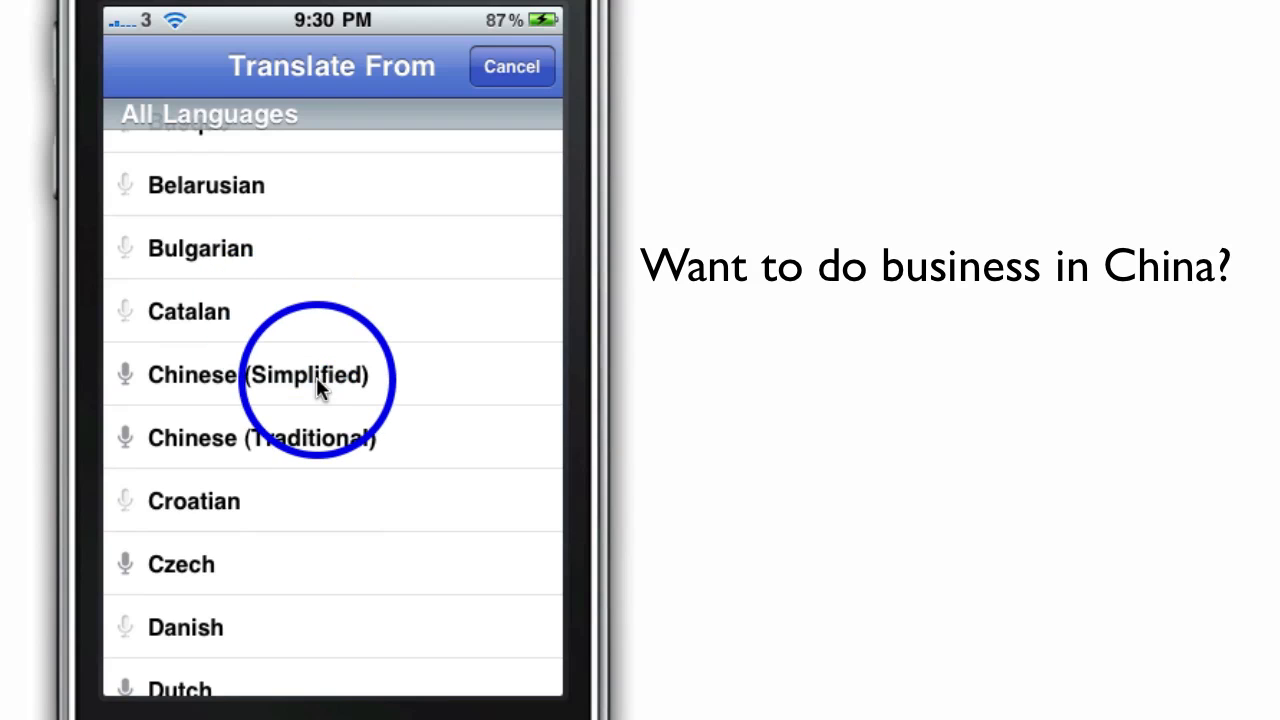
scroll(down, 3)
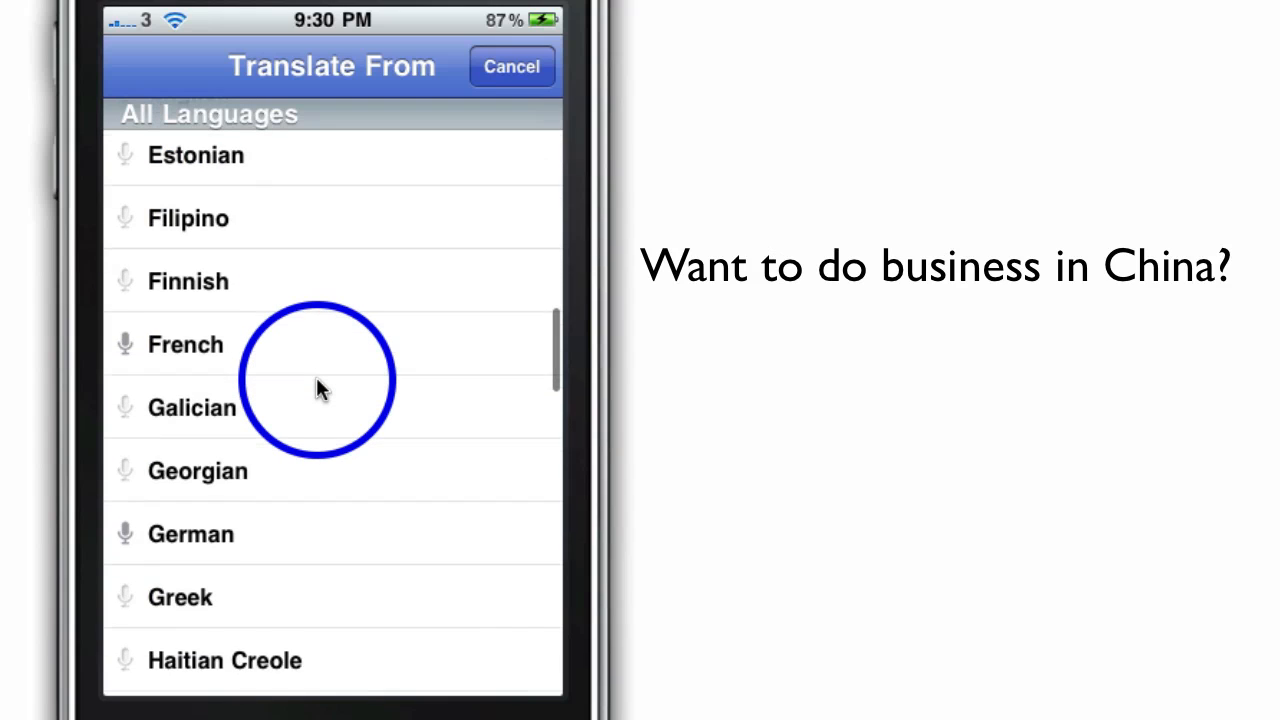
scroll(down, 3)
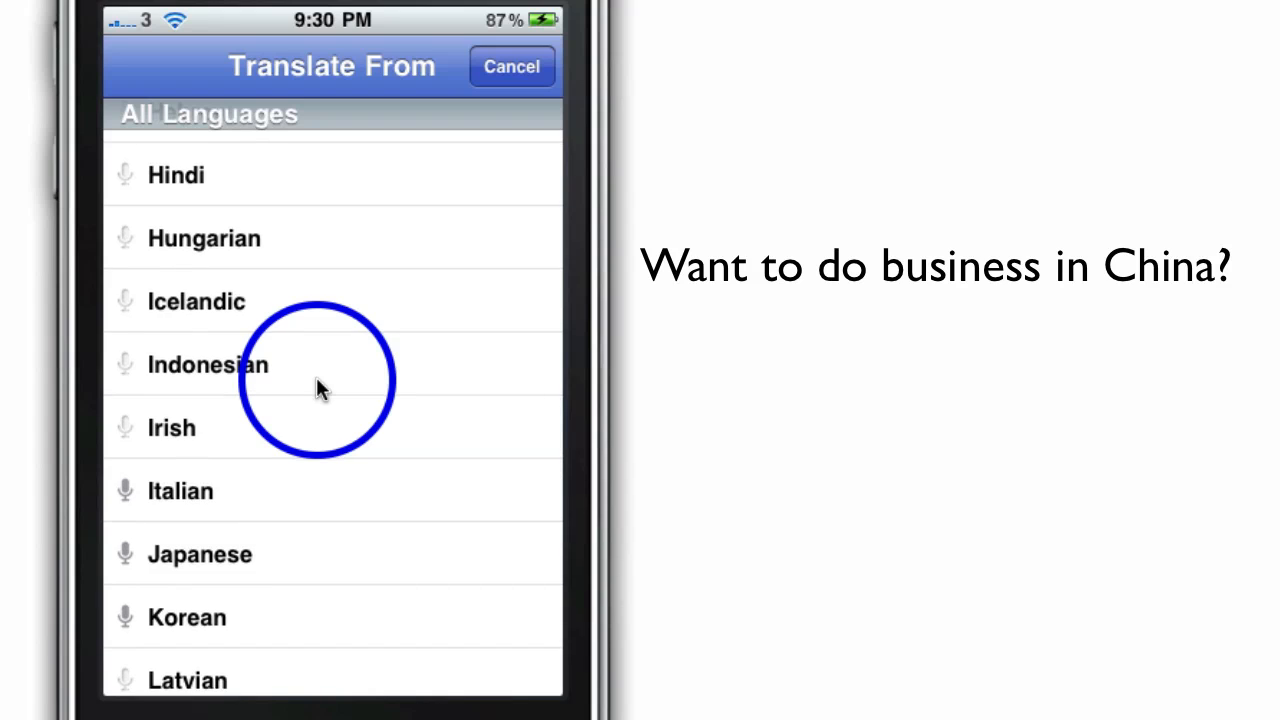
scroll(down, 3)
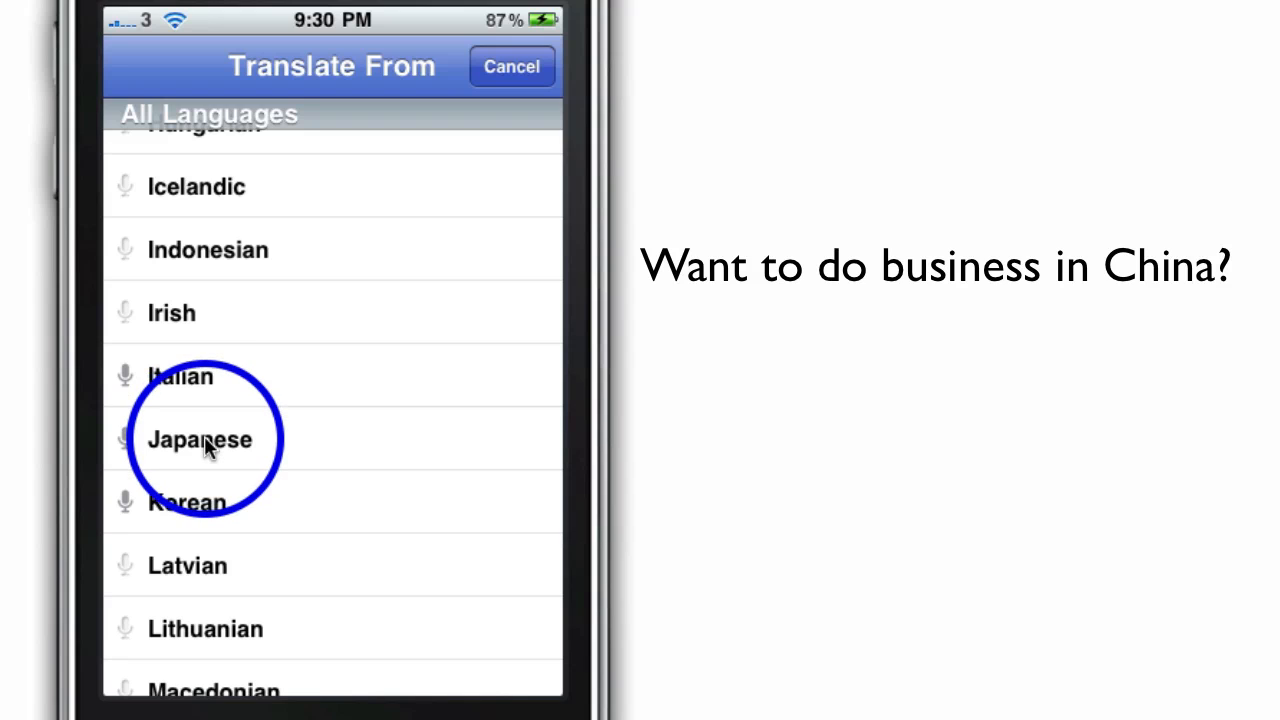
scroll(down, 3)
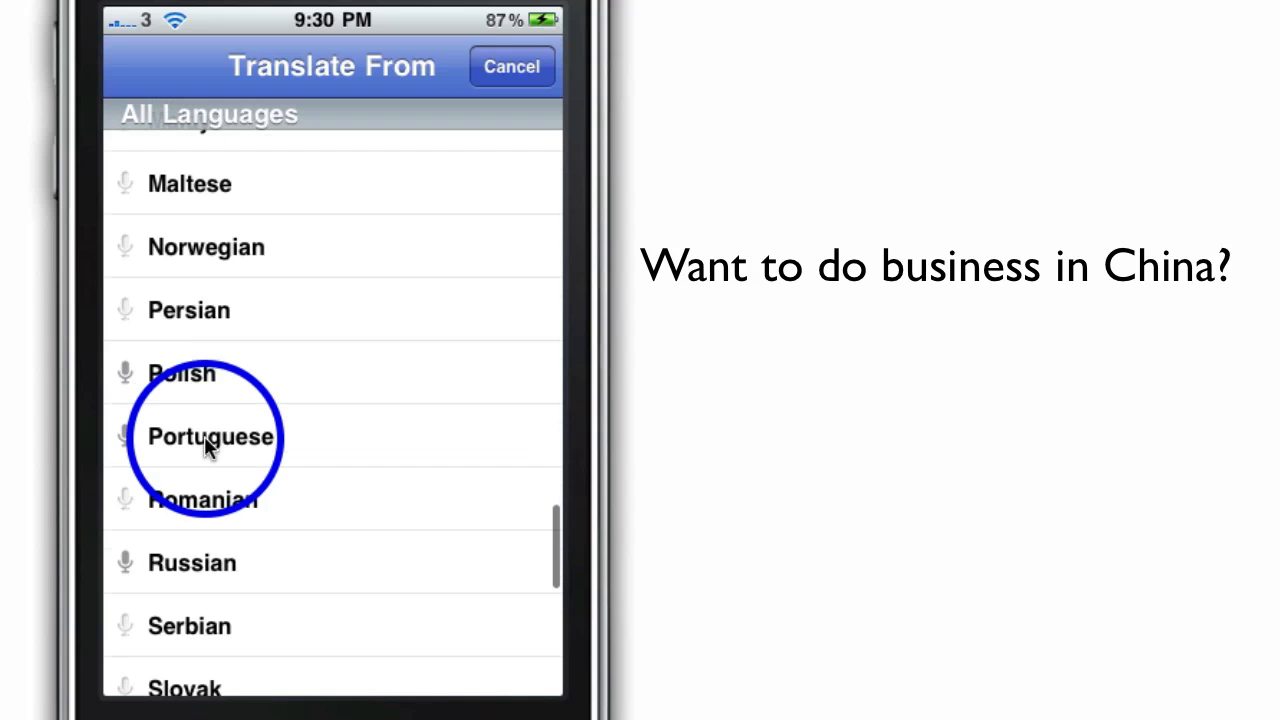
scroll(down, 3)
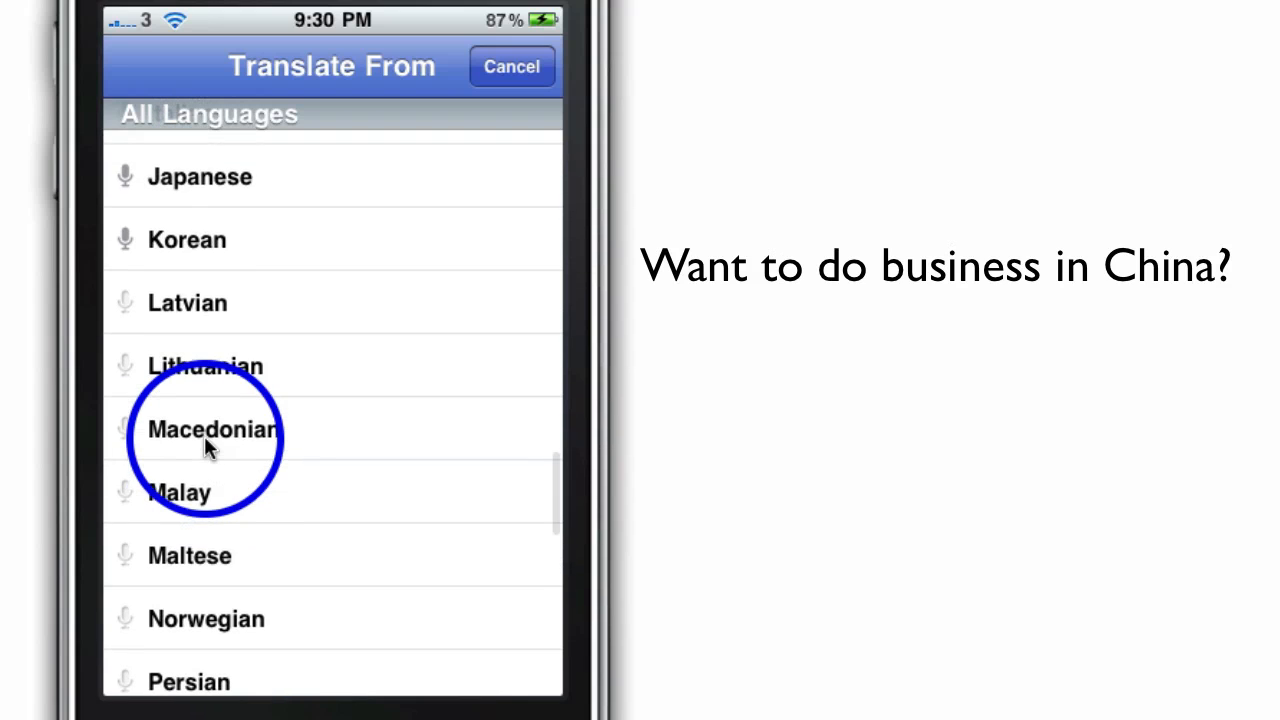
scroll(down, 3)
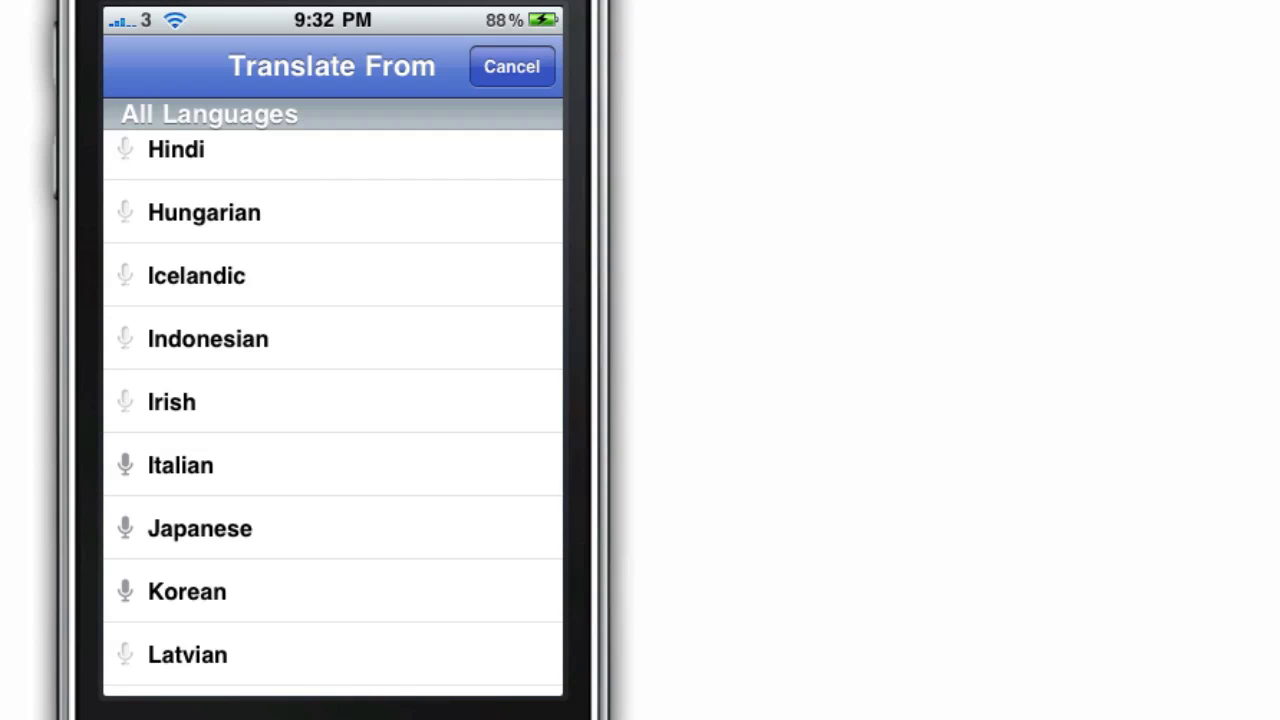
click(512, 66)
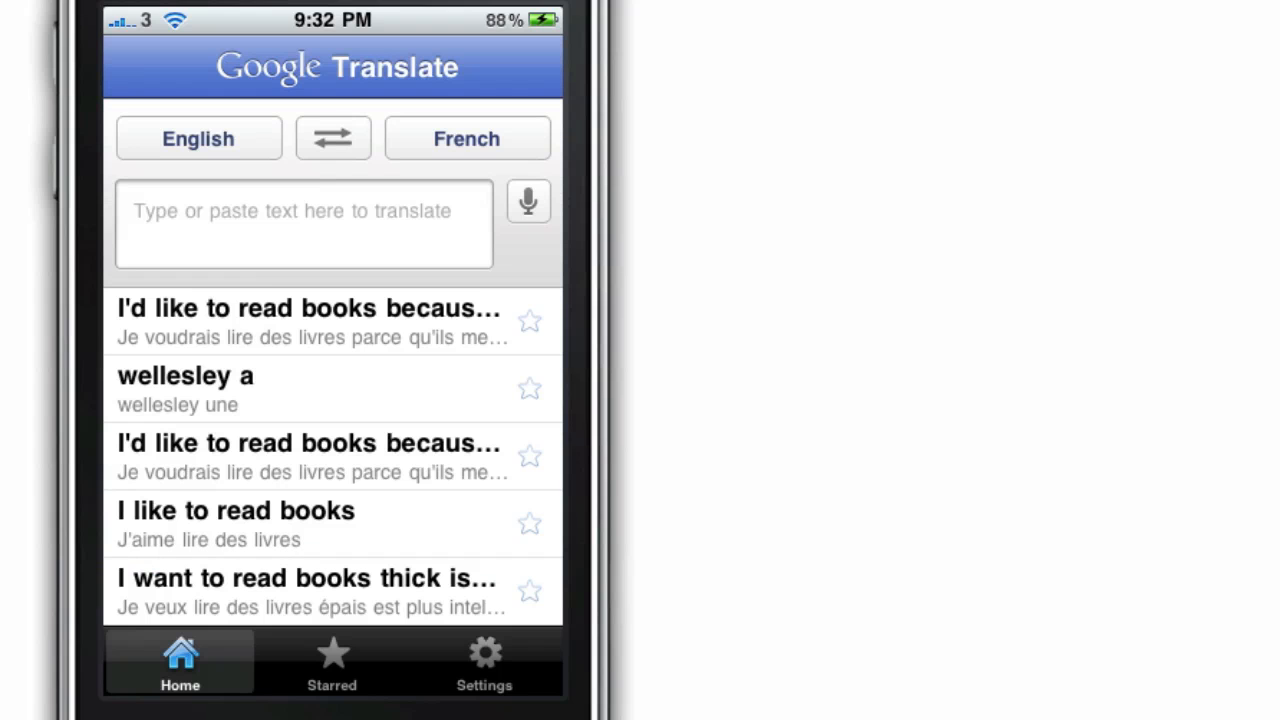